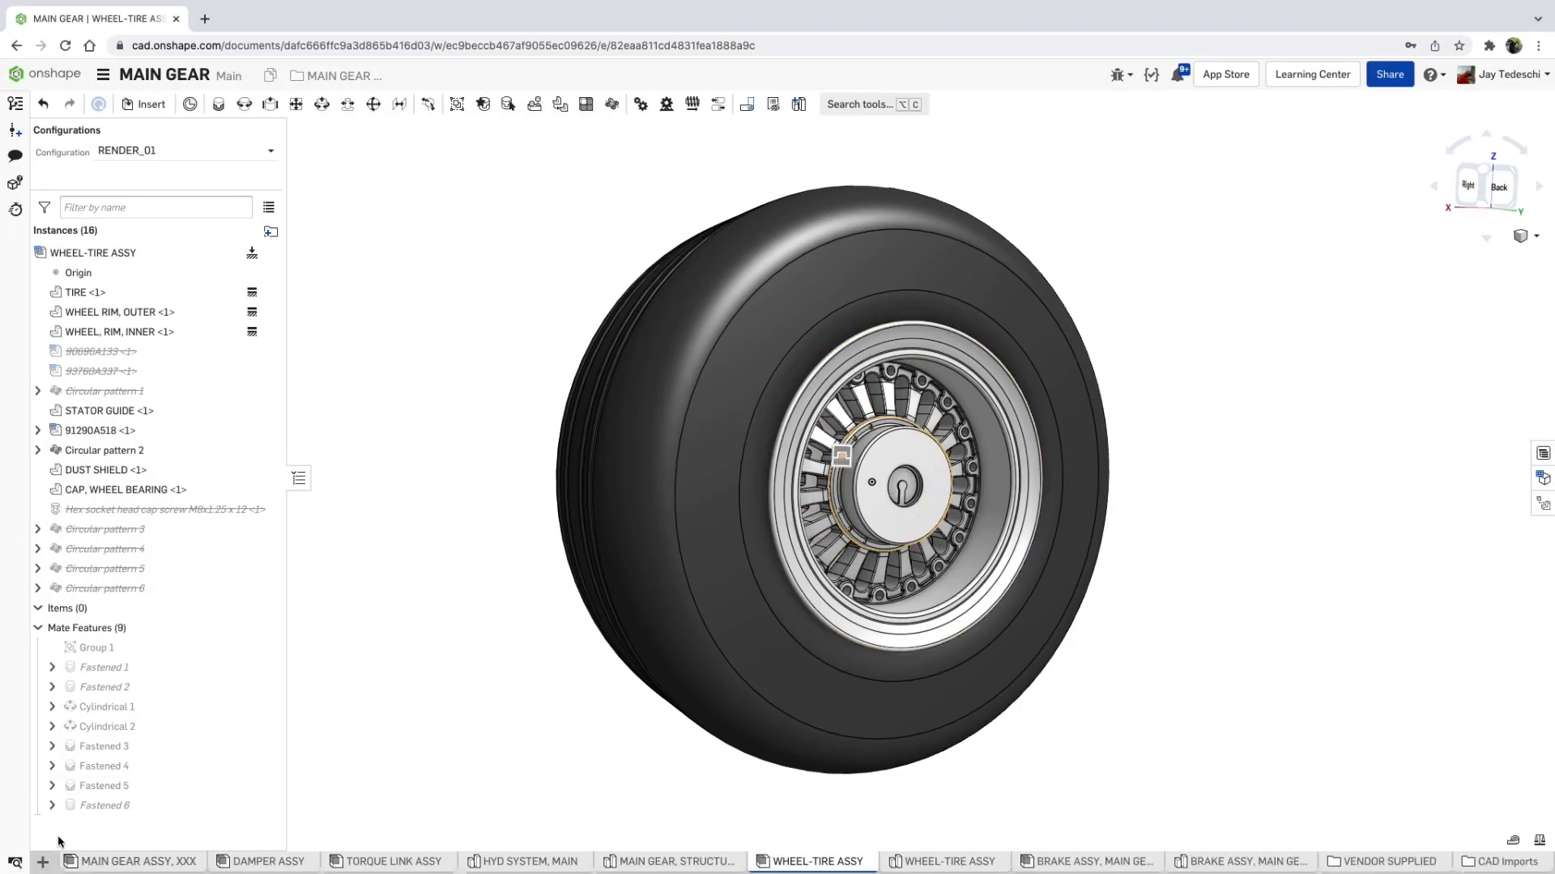
Add a new Render Studio tab to the MAIN GEAR document
left_click(42, 860)
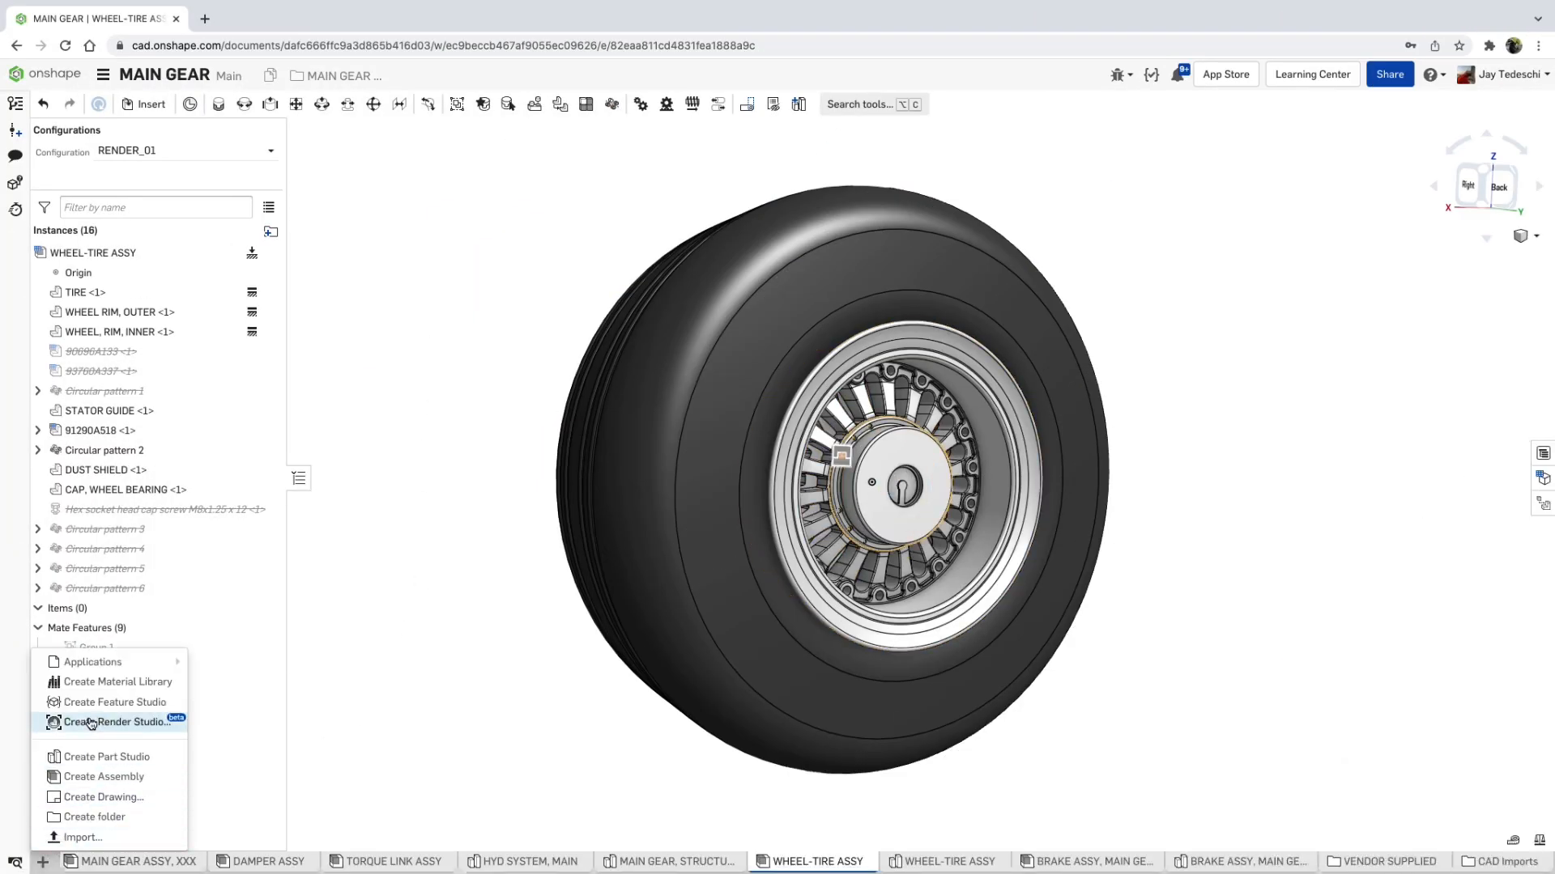
left_click(116, 722)
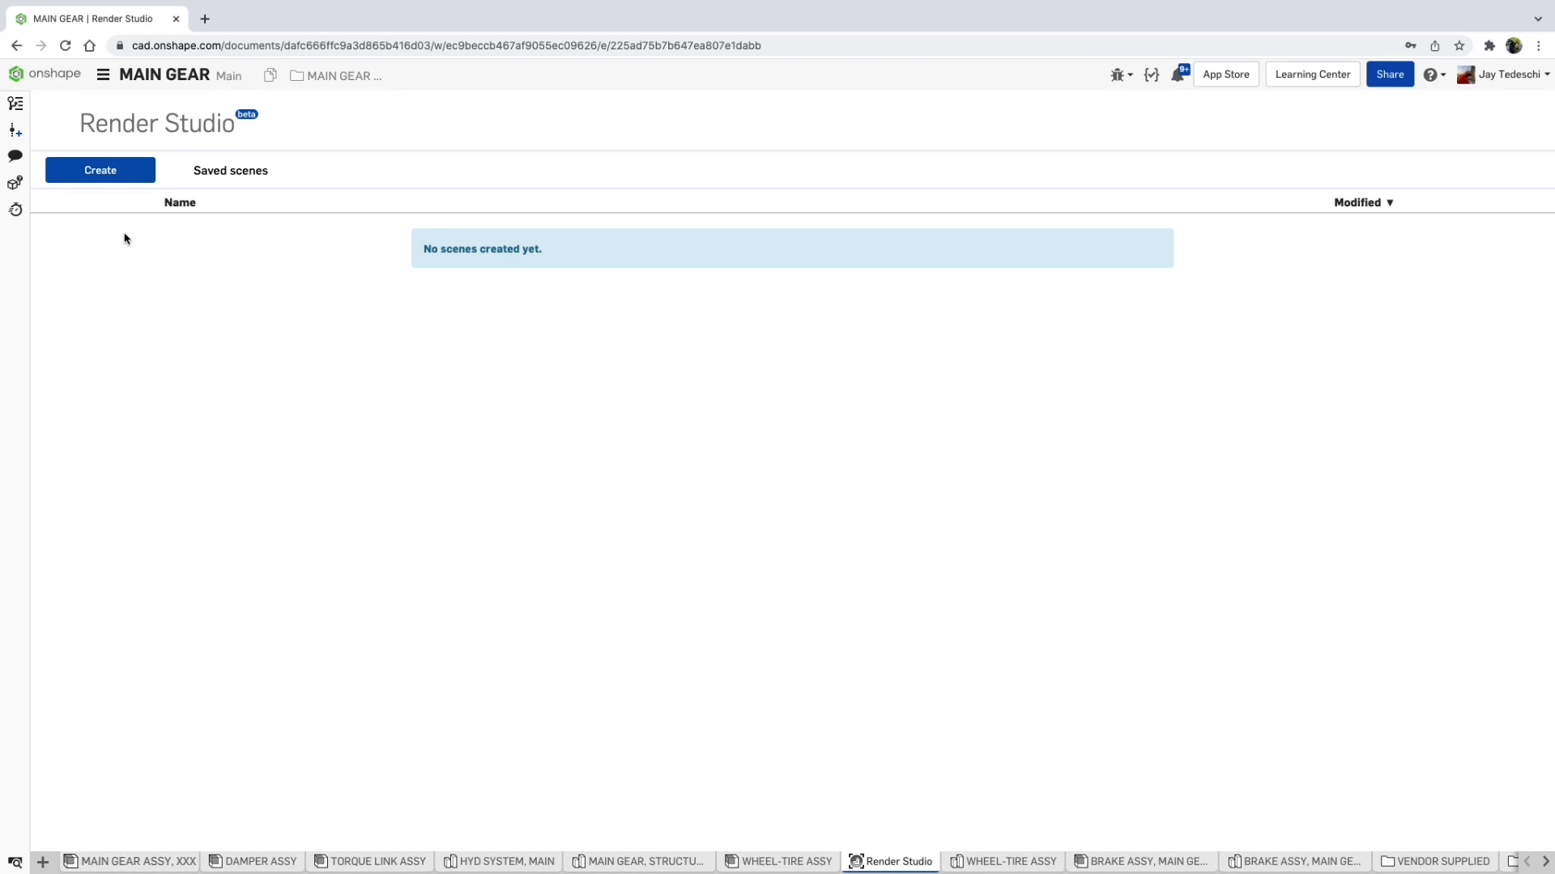
Create a render scene from the WHEEL-TIRE ASSY assembly at Fine tessellation quality
left_click(99, 170)
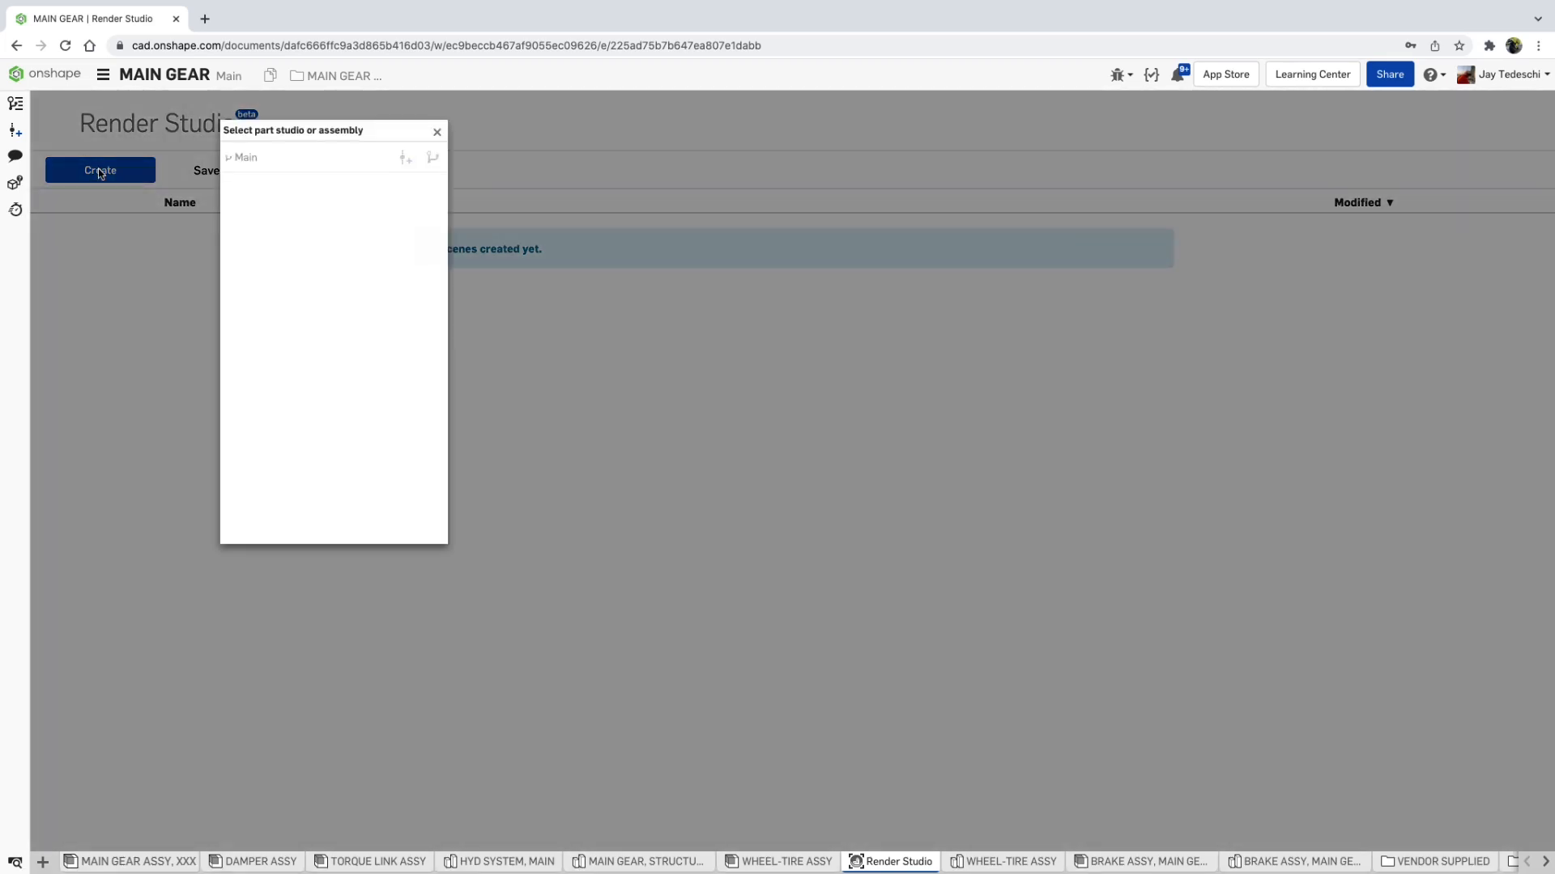
left_click(229, 157)
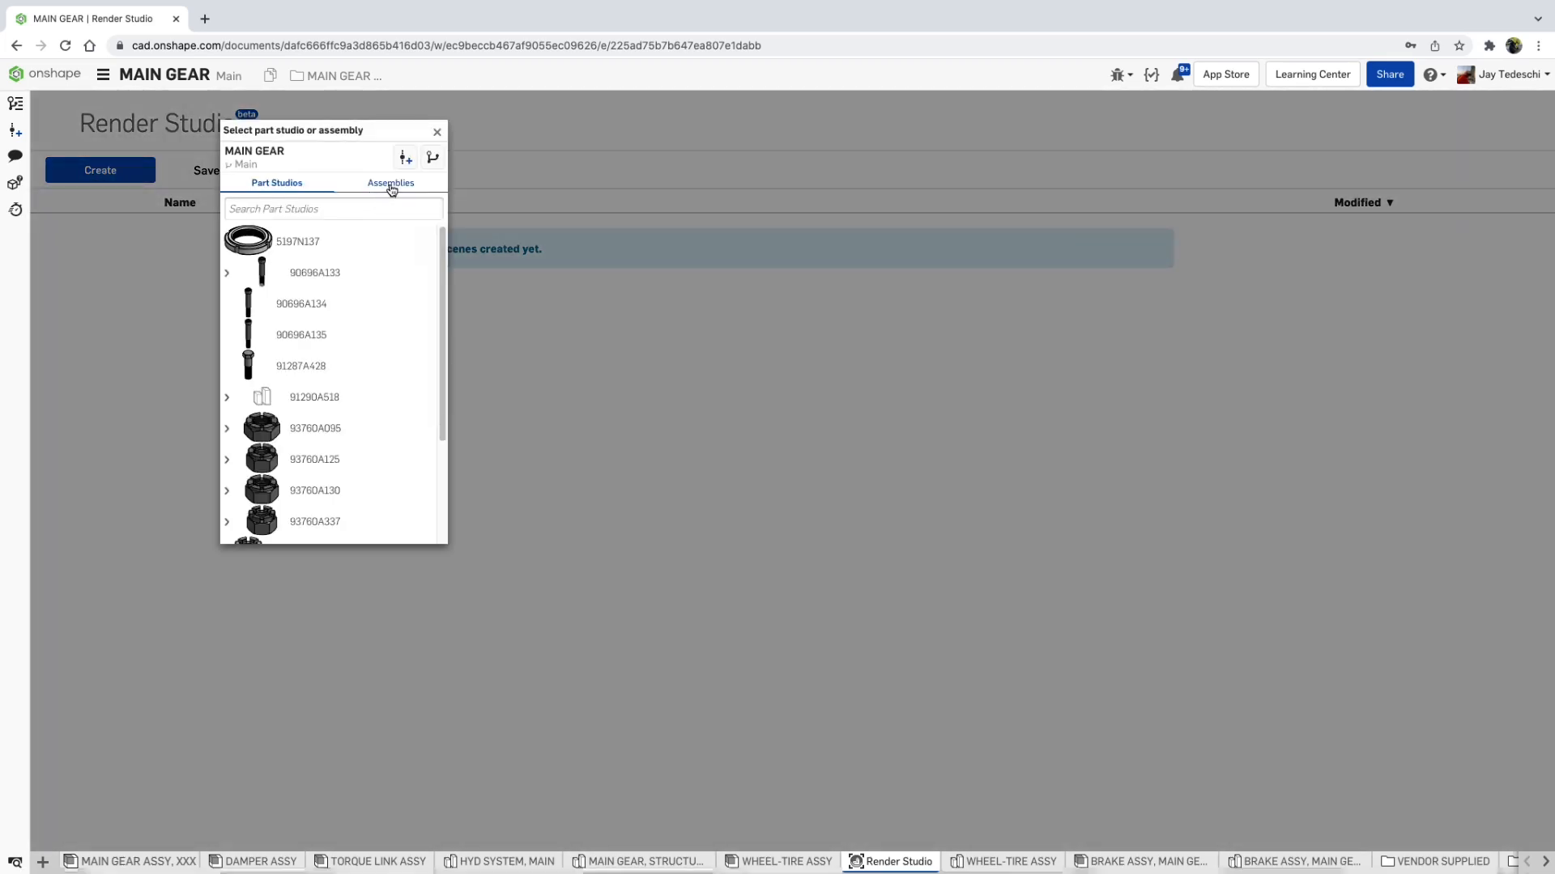
left_click(390, 183)
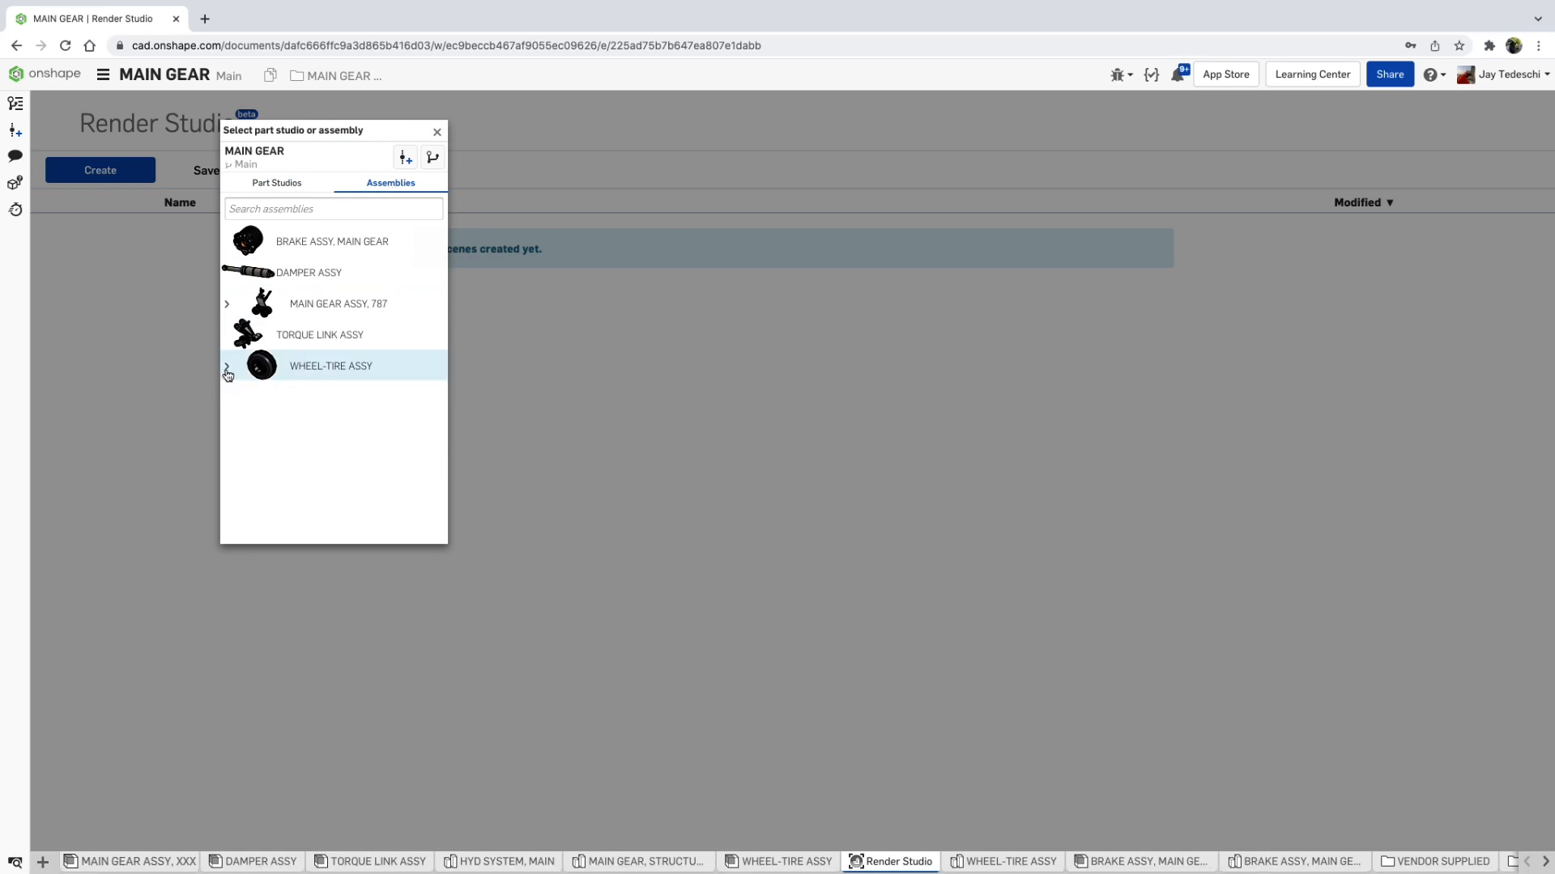
left_click(227, 372)
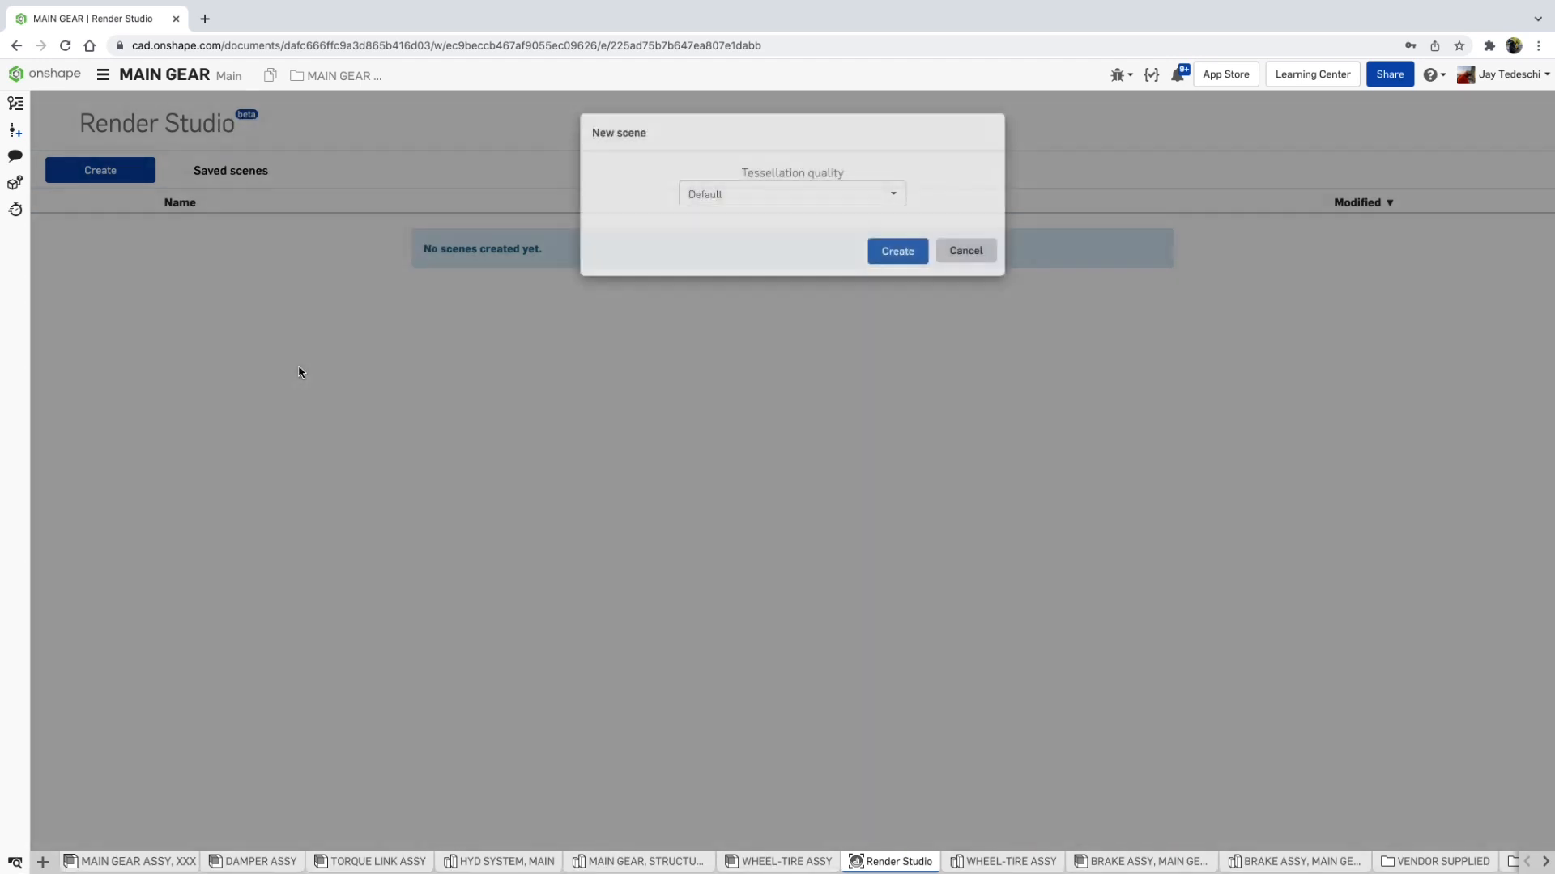
left_click(791, 193)
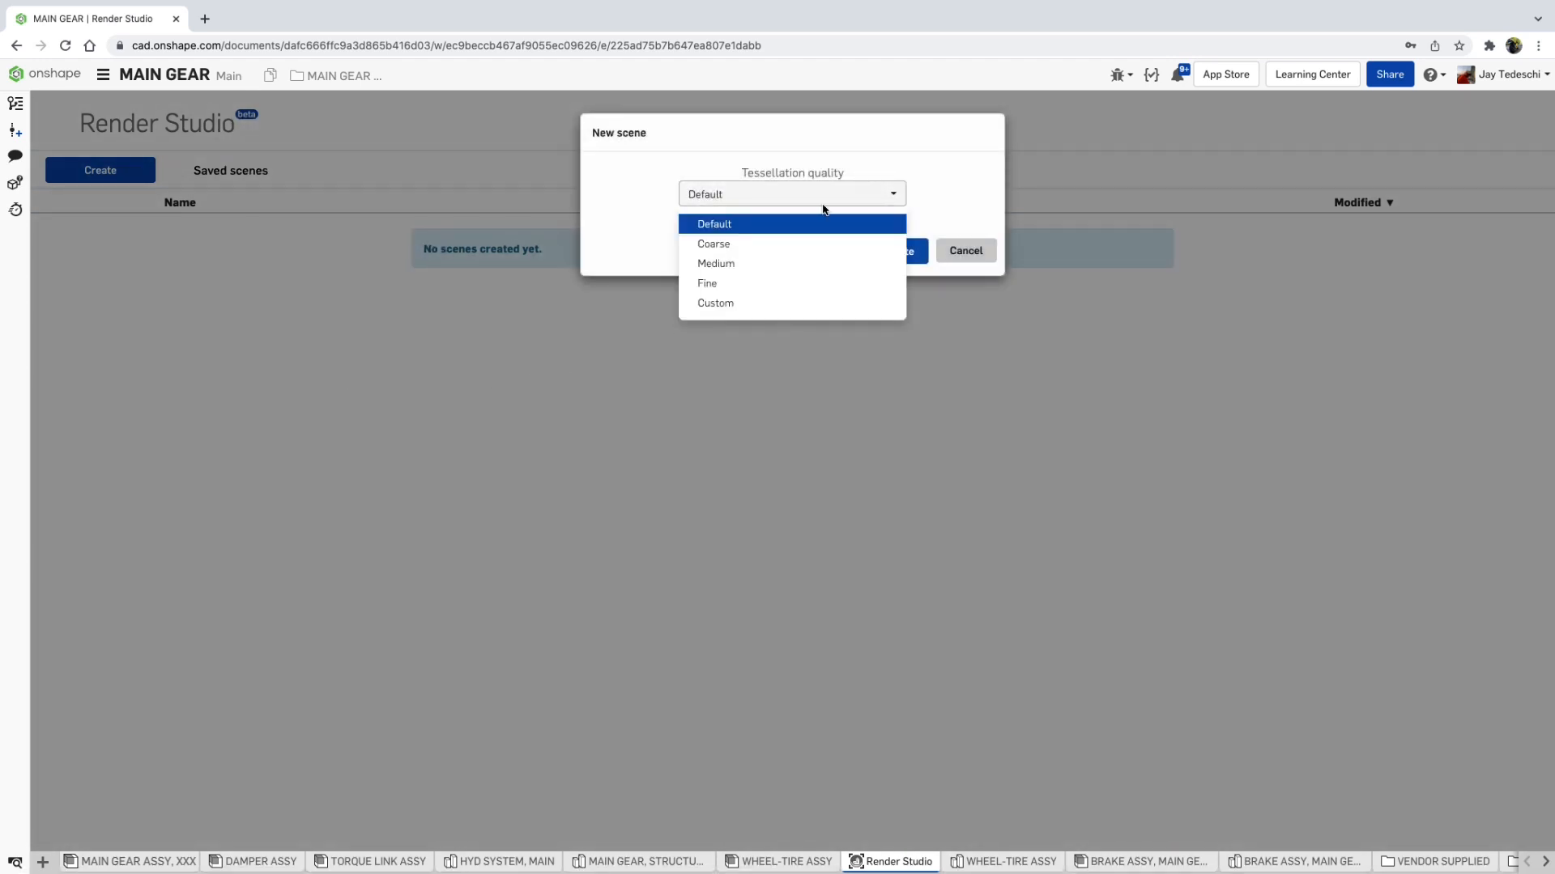
left_click(708, 281)
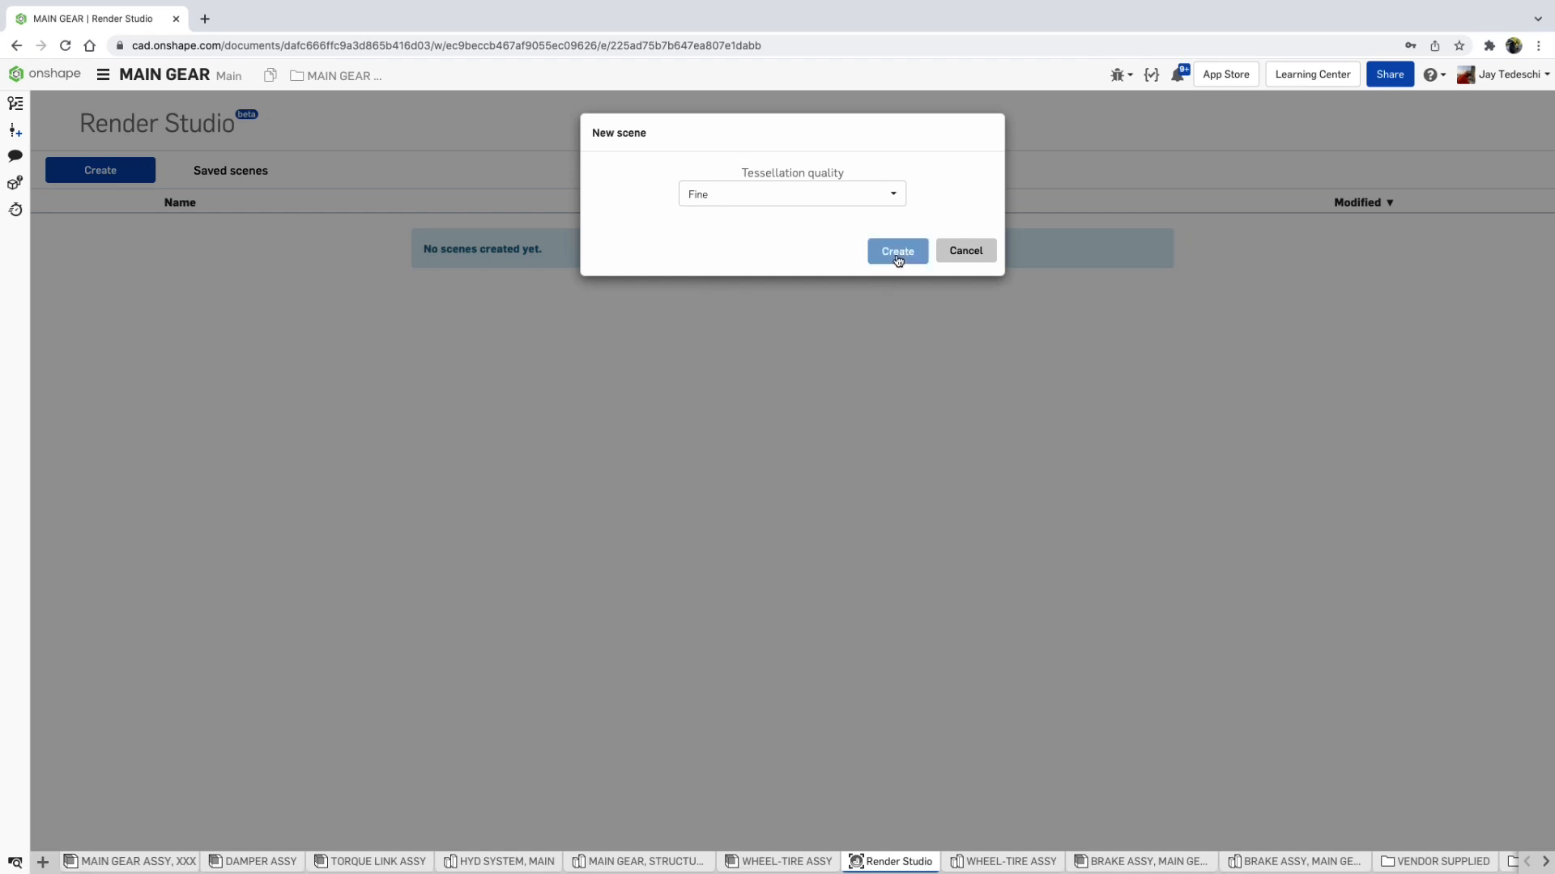
left_click(895, 249)
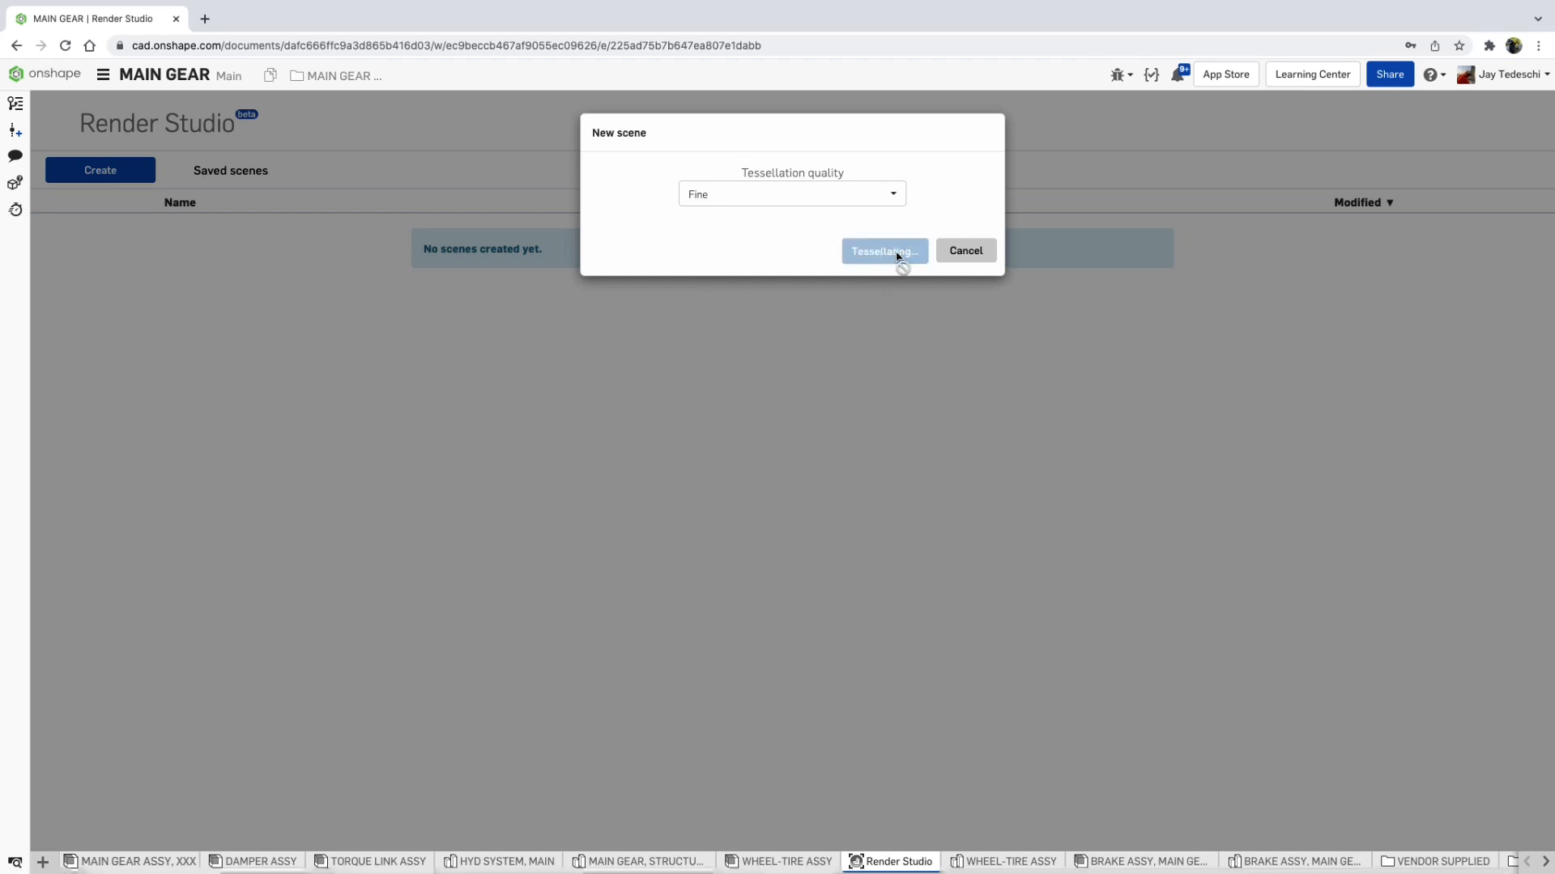
left_click(881, 249)
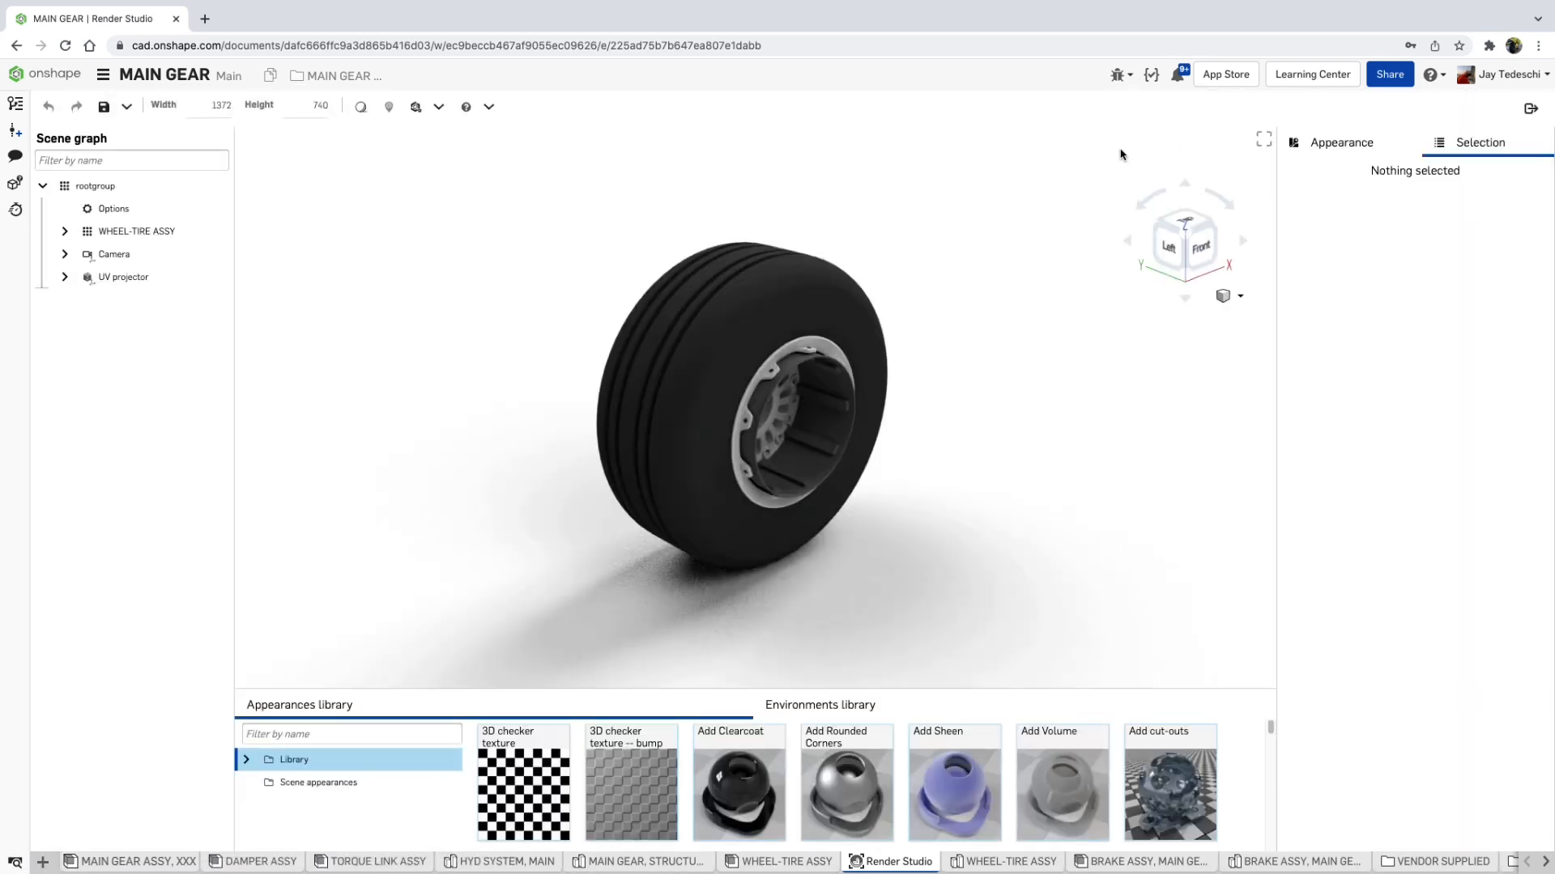
Save the render scene under the name RENDER_ and select the dust shield for editing
left_click(104, 107)
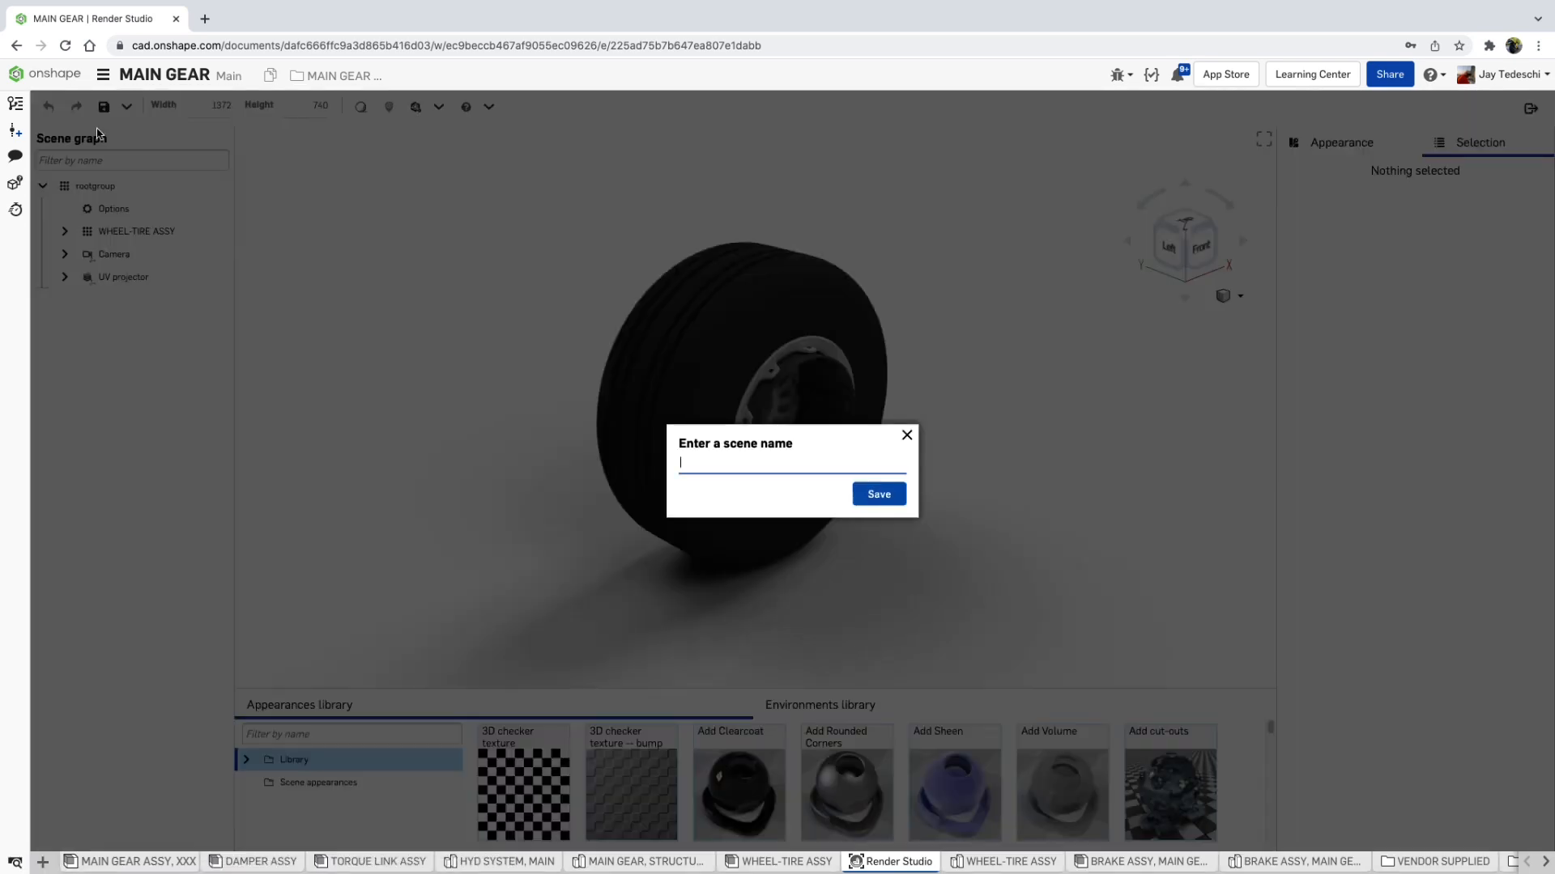
type("RENDER_")
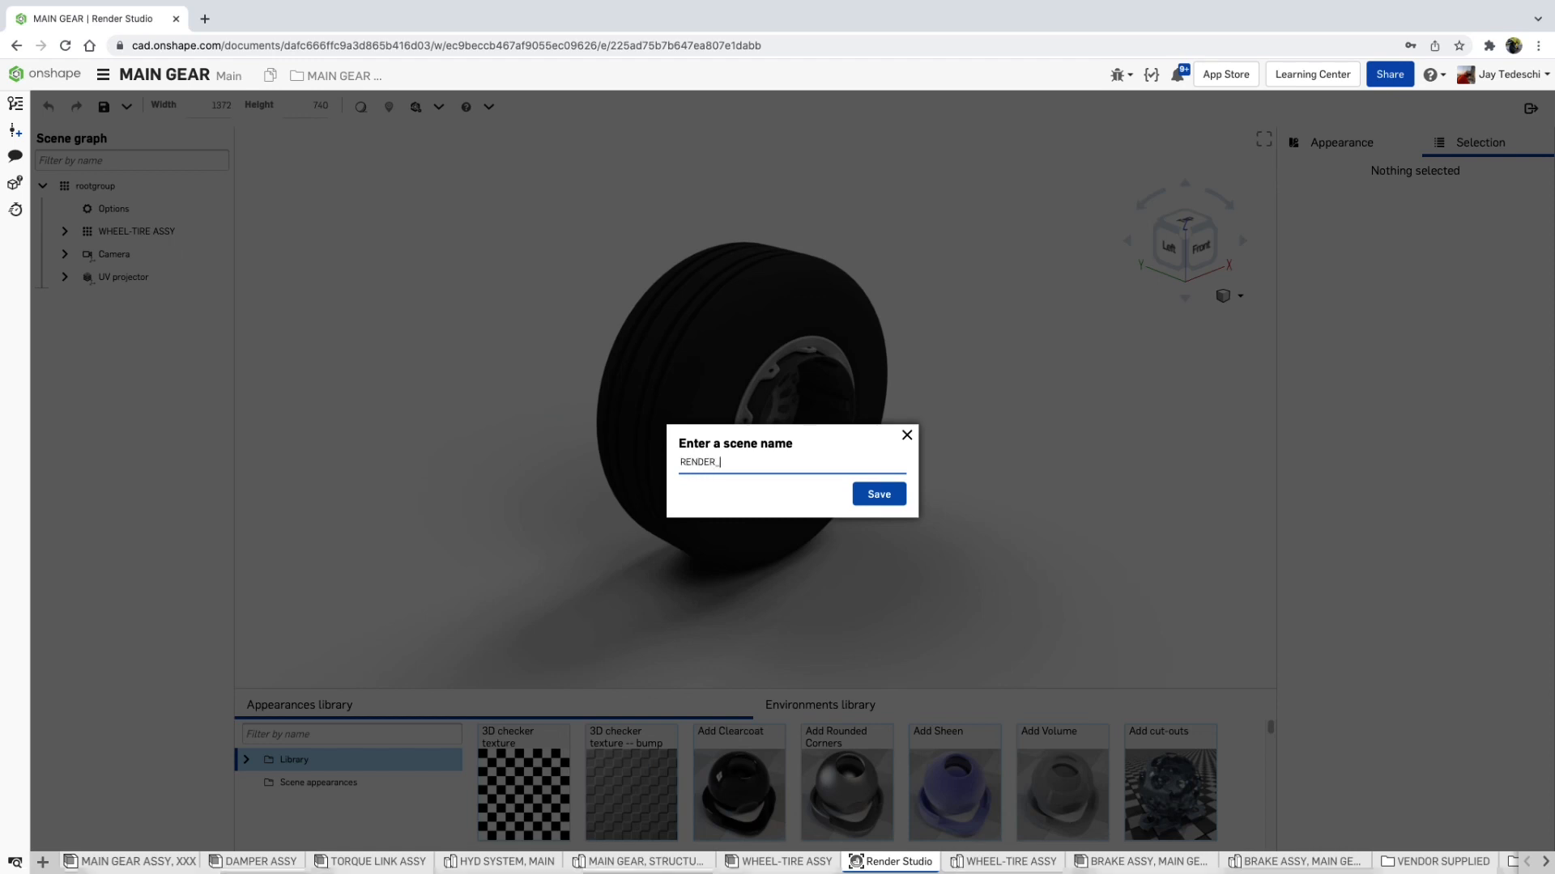
left_click(876, 494)
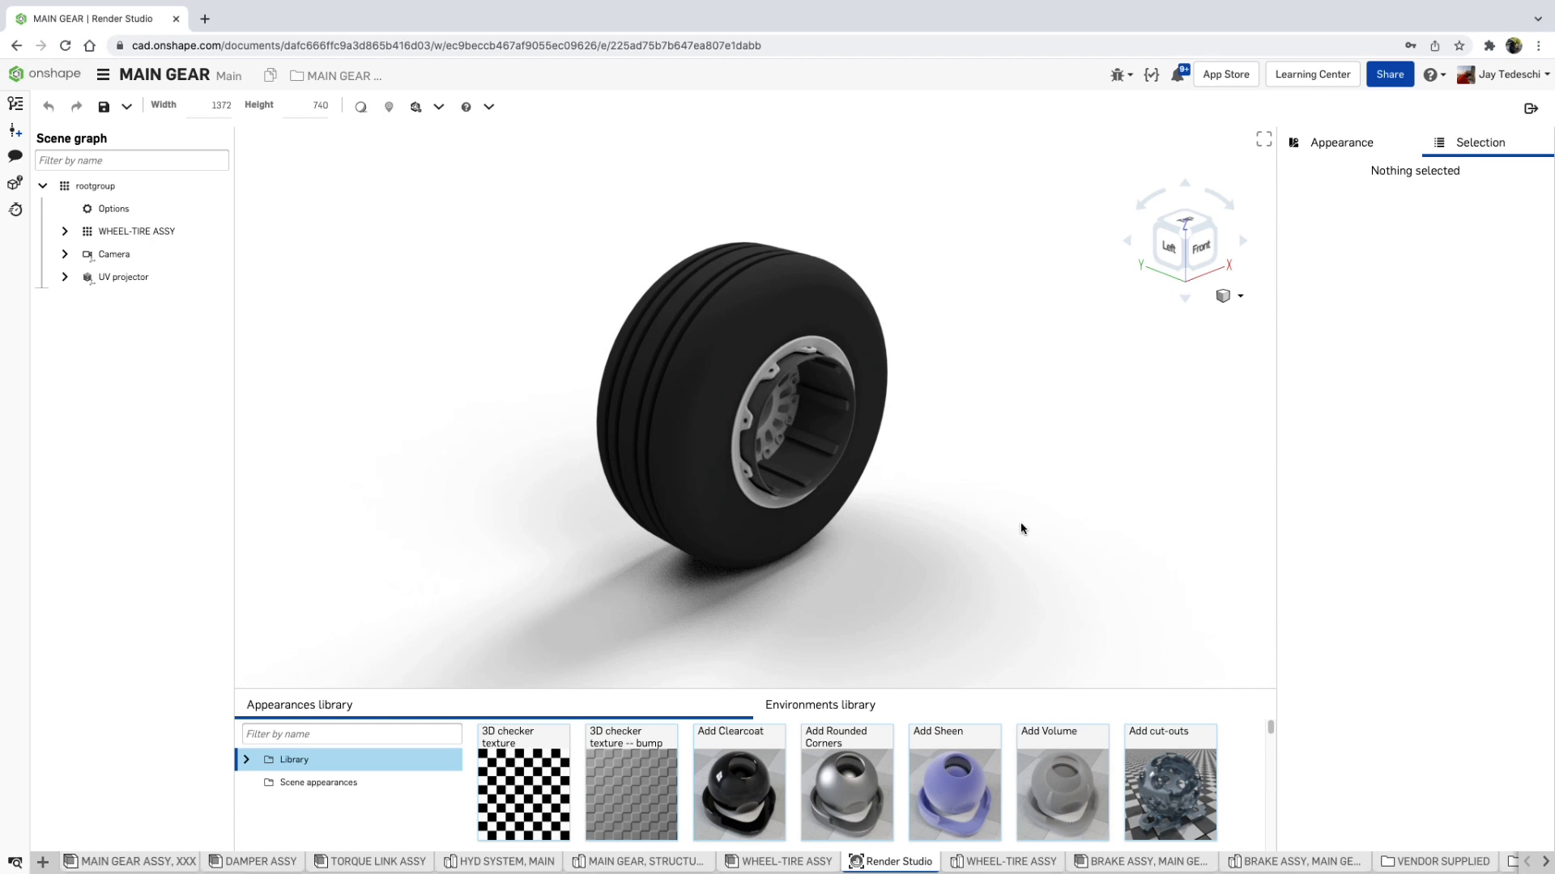
mouse_move(956, 439)
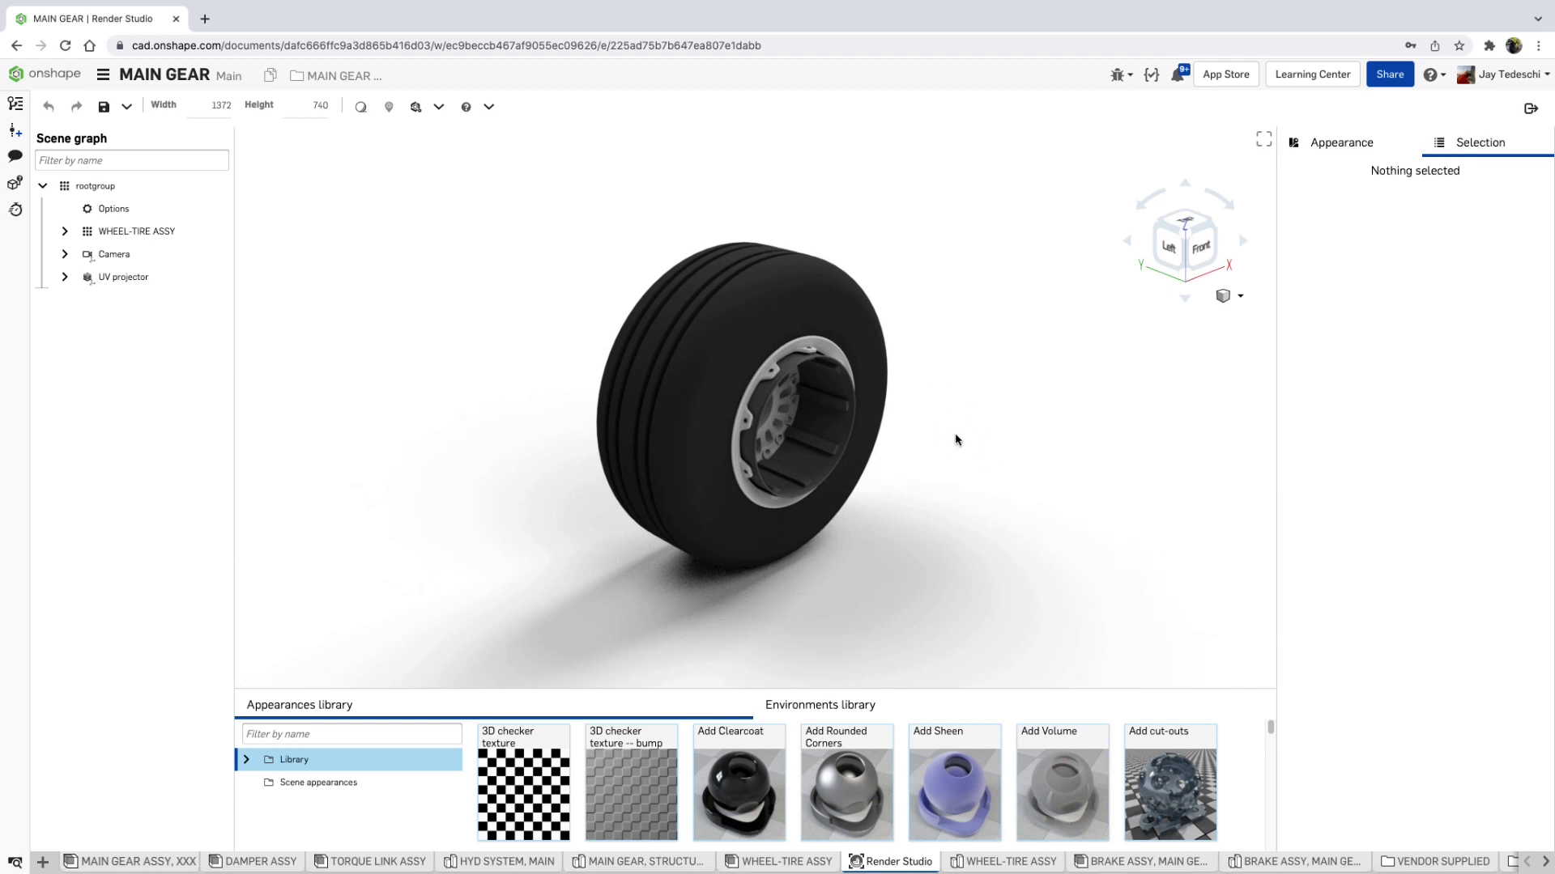
left_click(1169, 244)
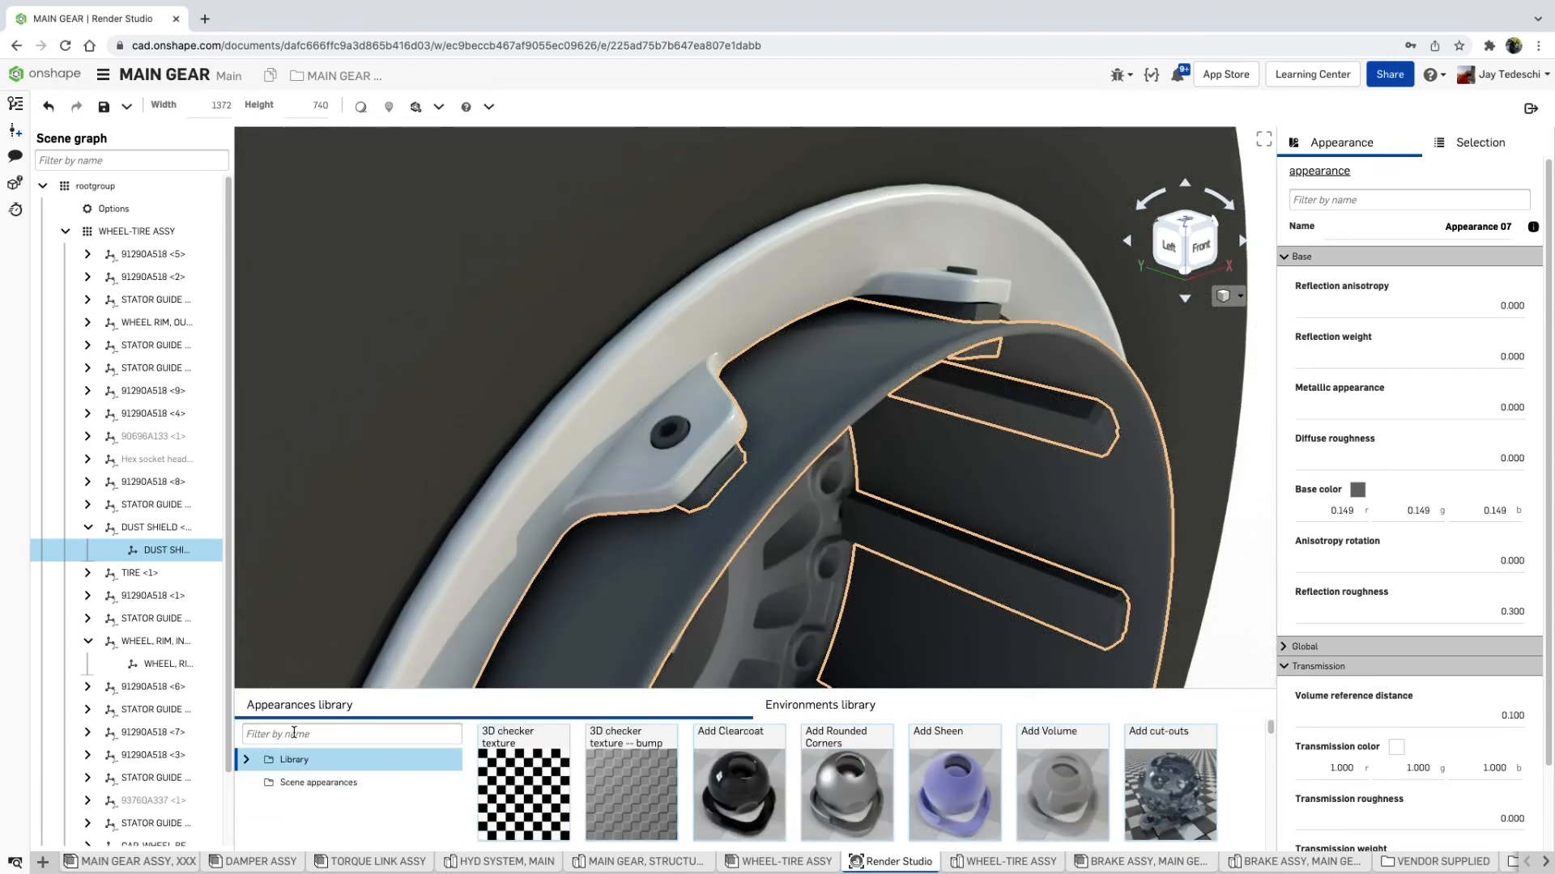
Give the dust shield and wheel parts a stained gun metal appearance with 0.200 roughness
type("STAIN")
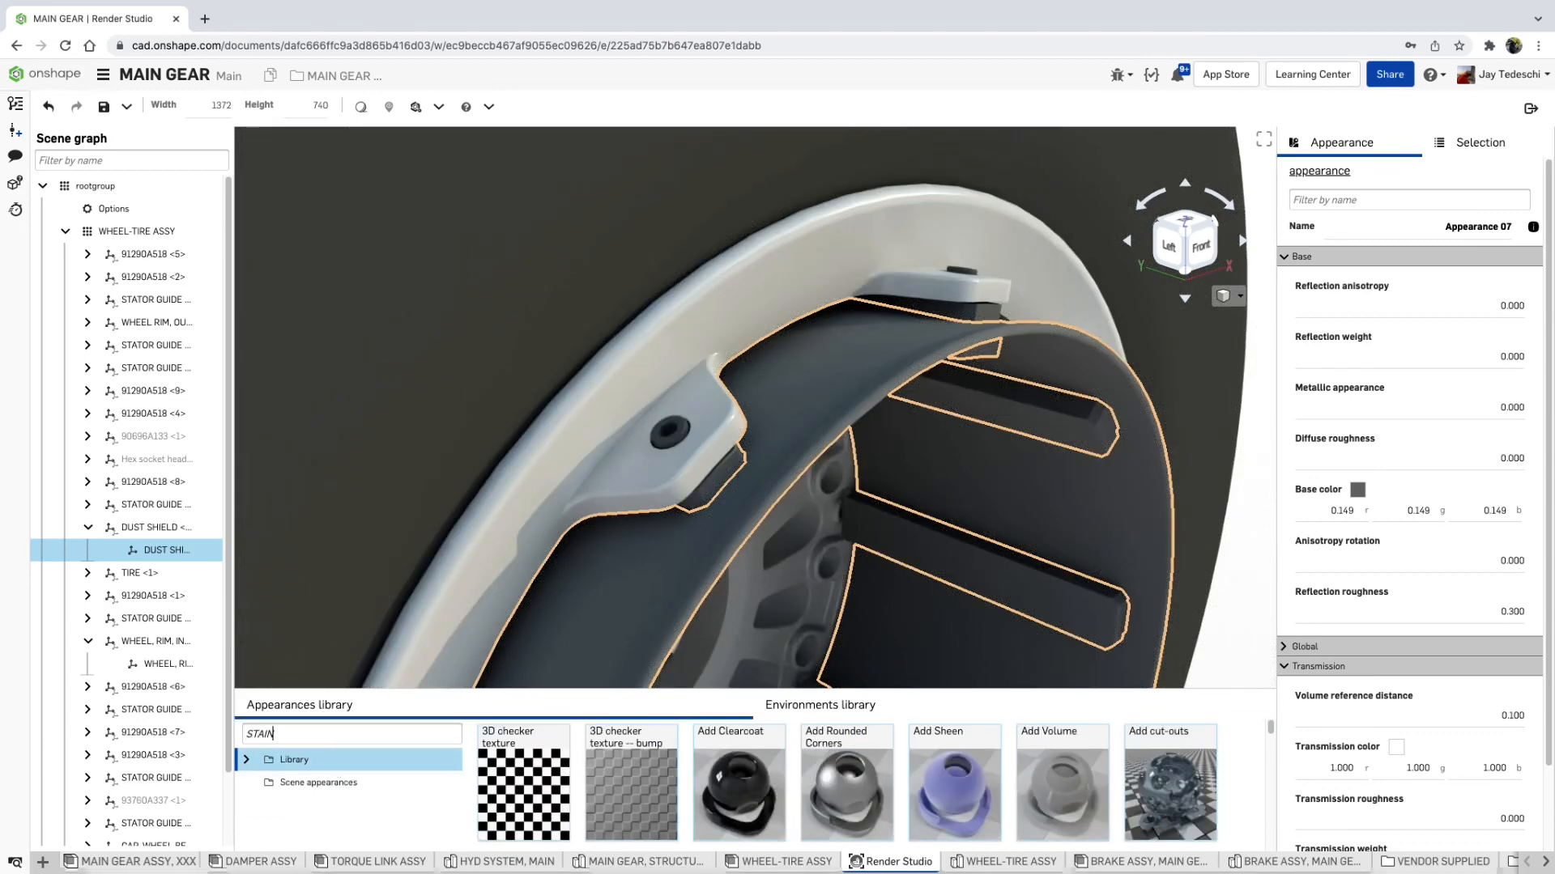
type("STAIN")
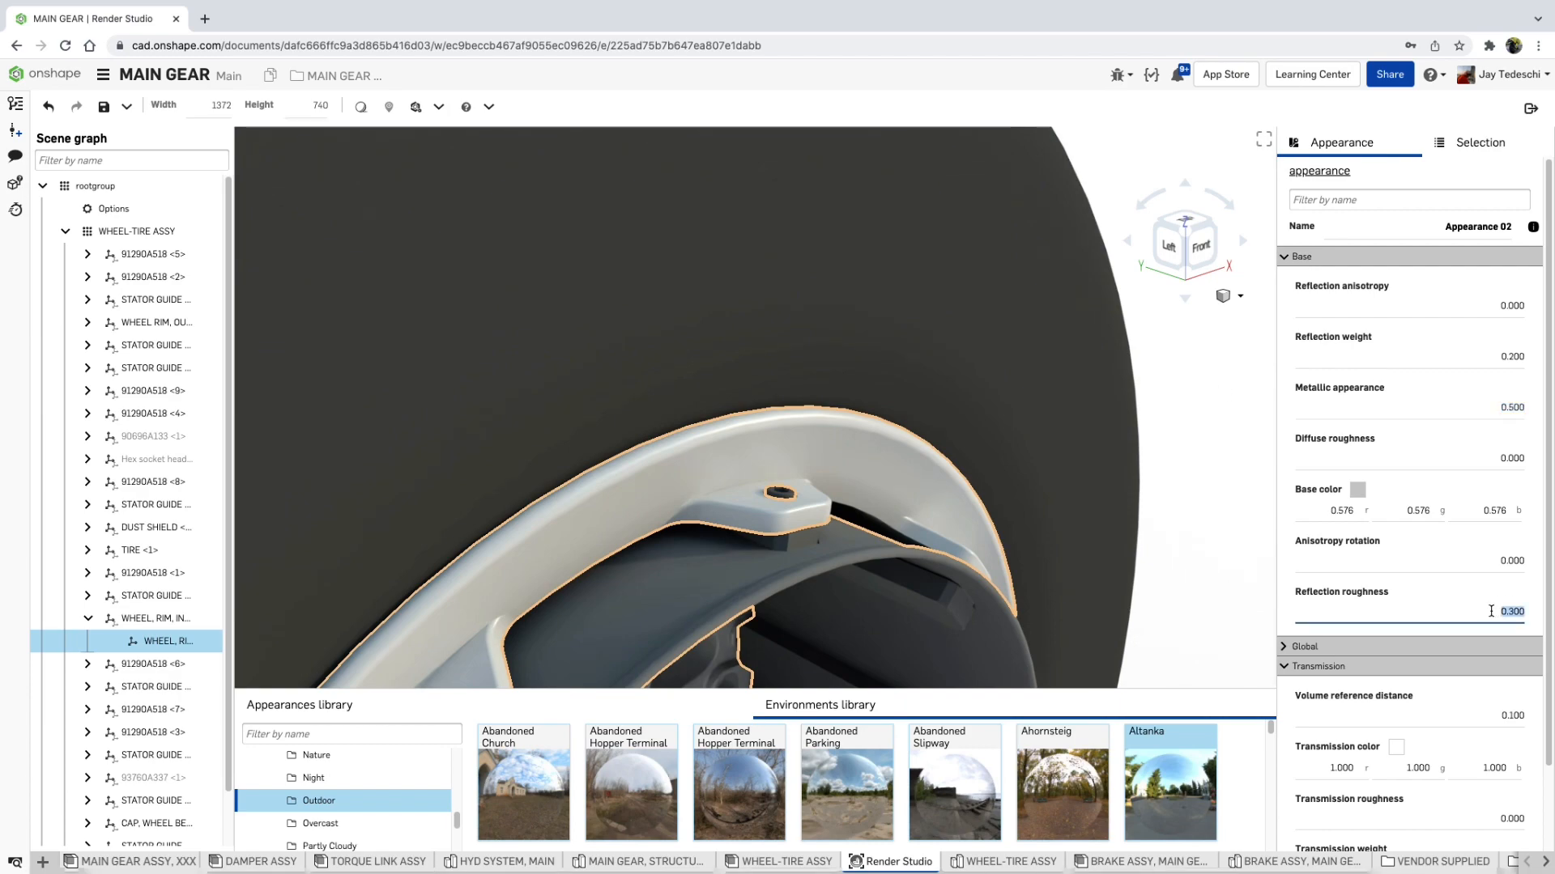
type("0.200")
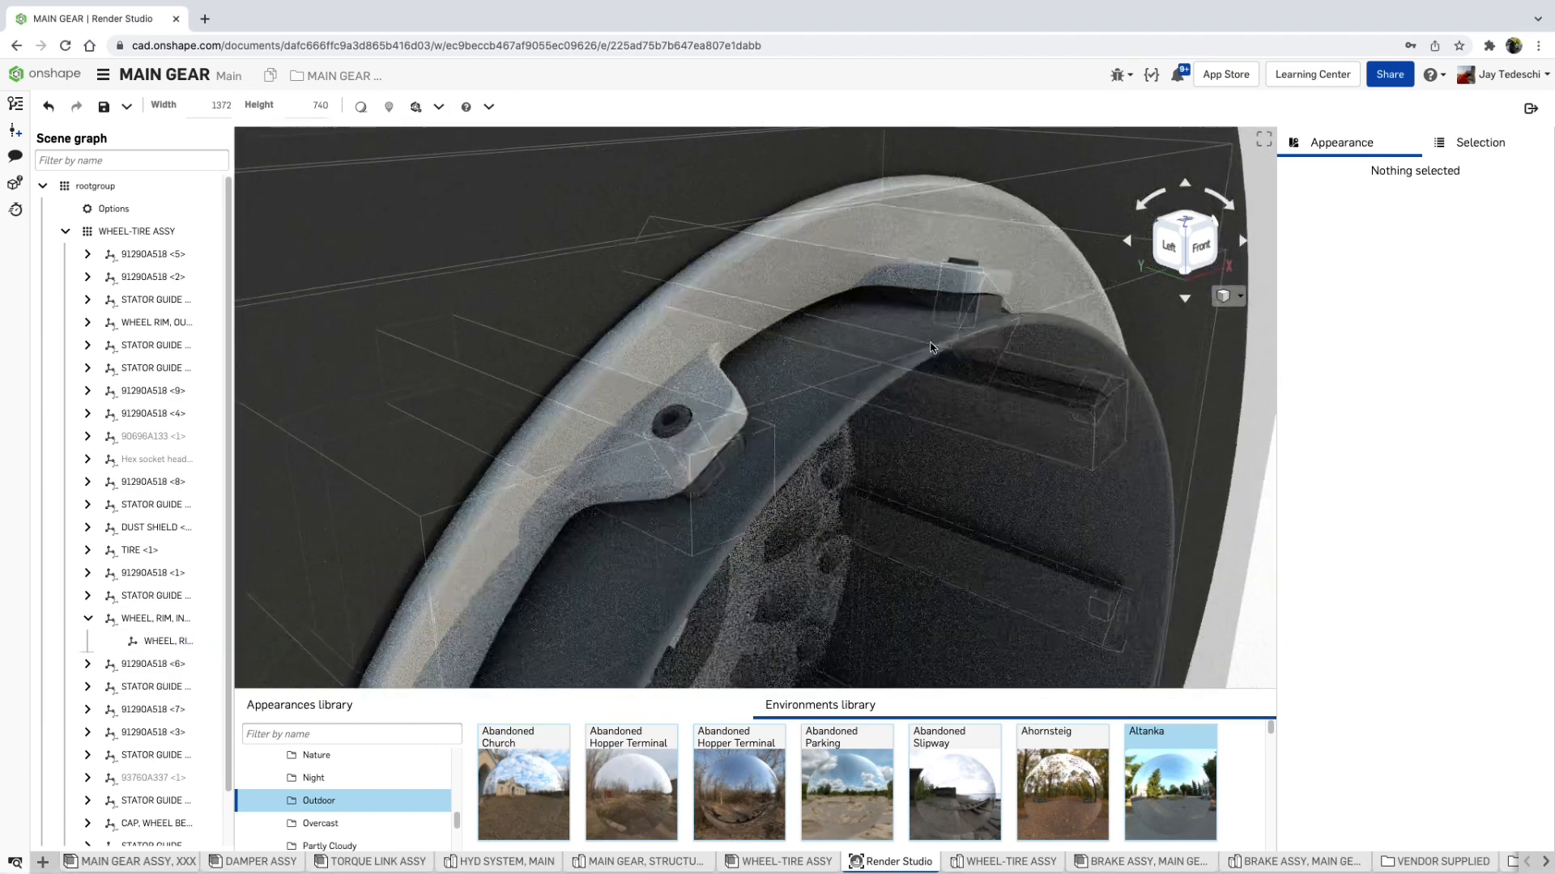
left_click(154, 526)
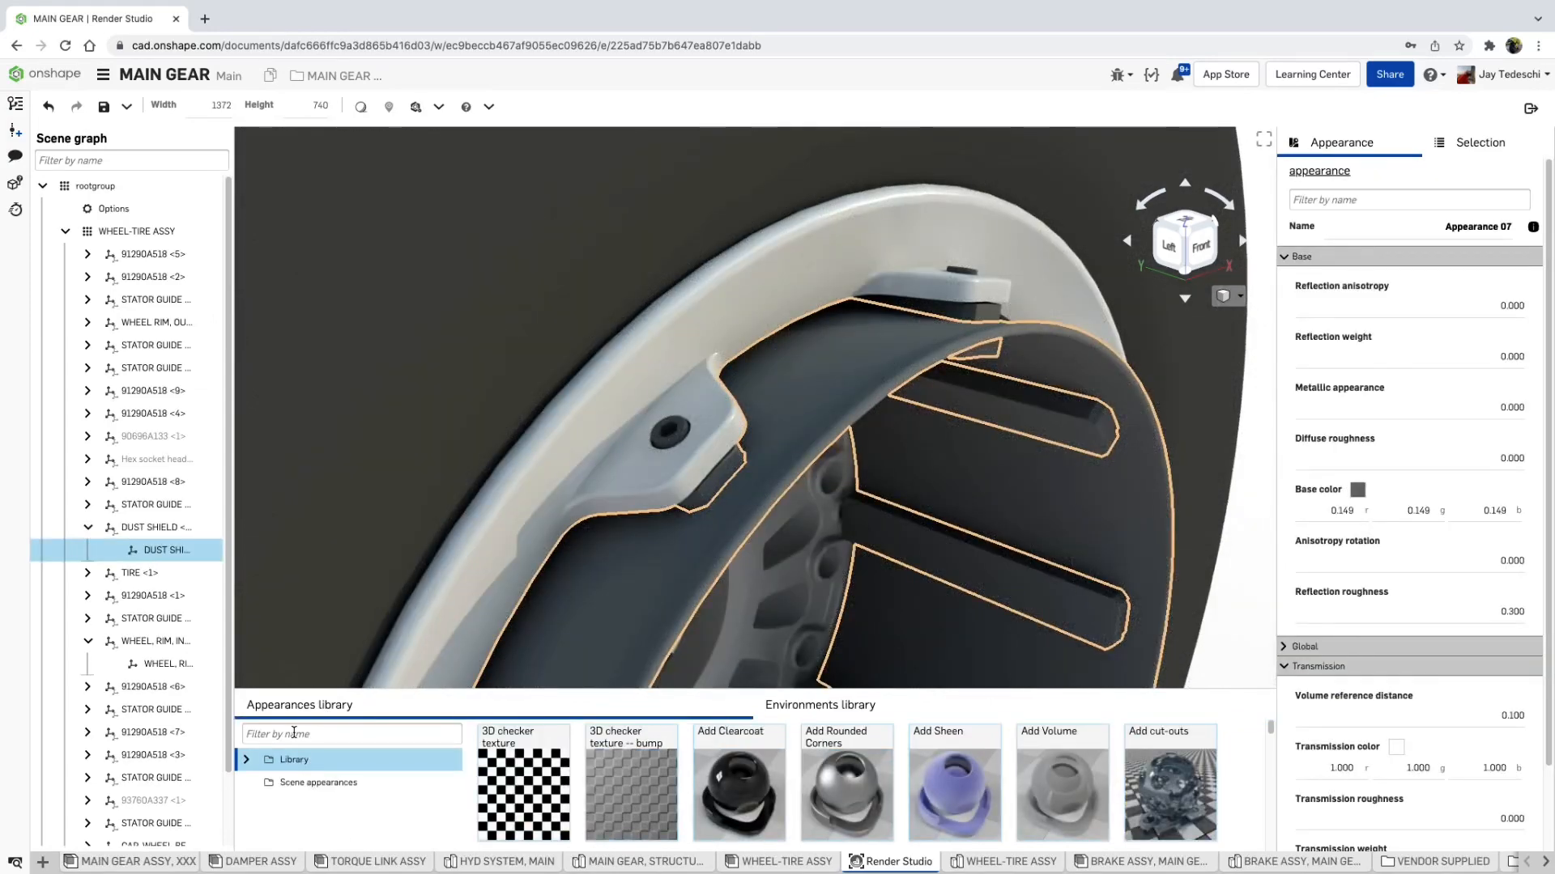
type("STAIN")
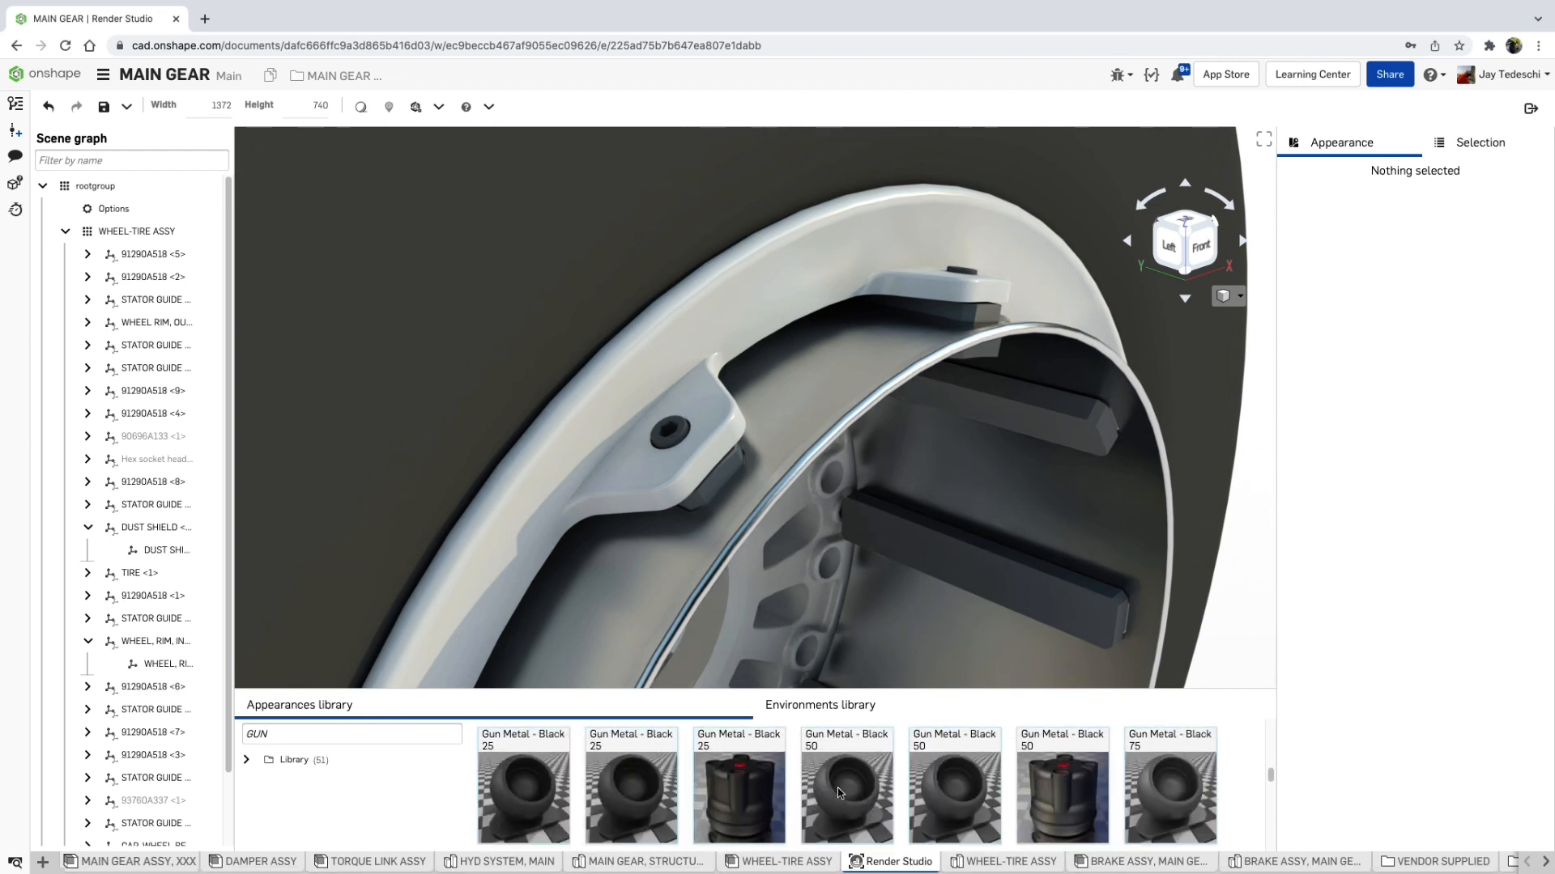
left_click_drag(846, 784, 727, 485)
type("RUB")
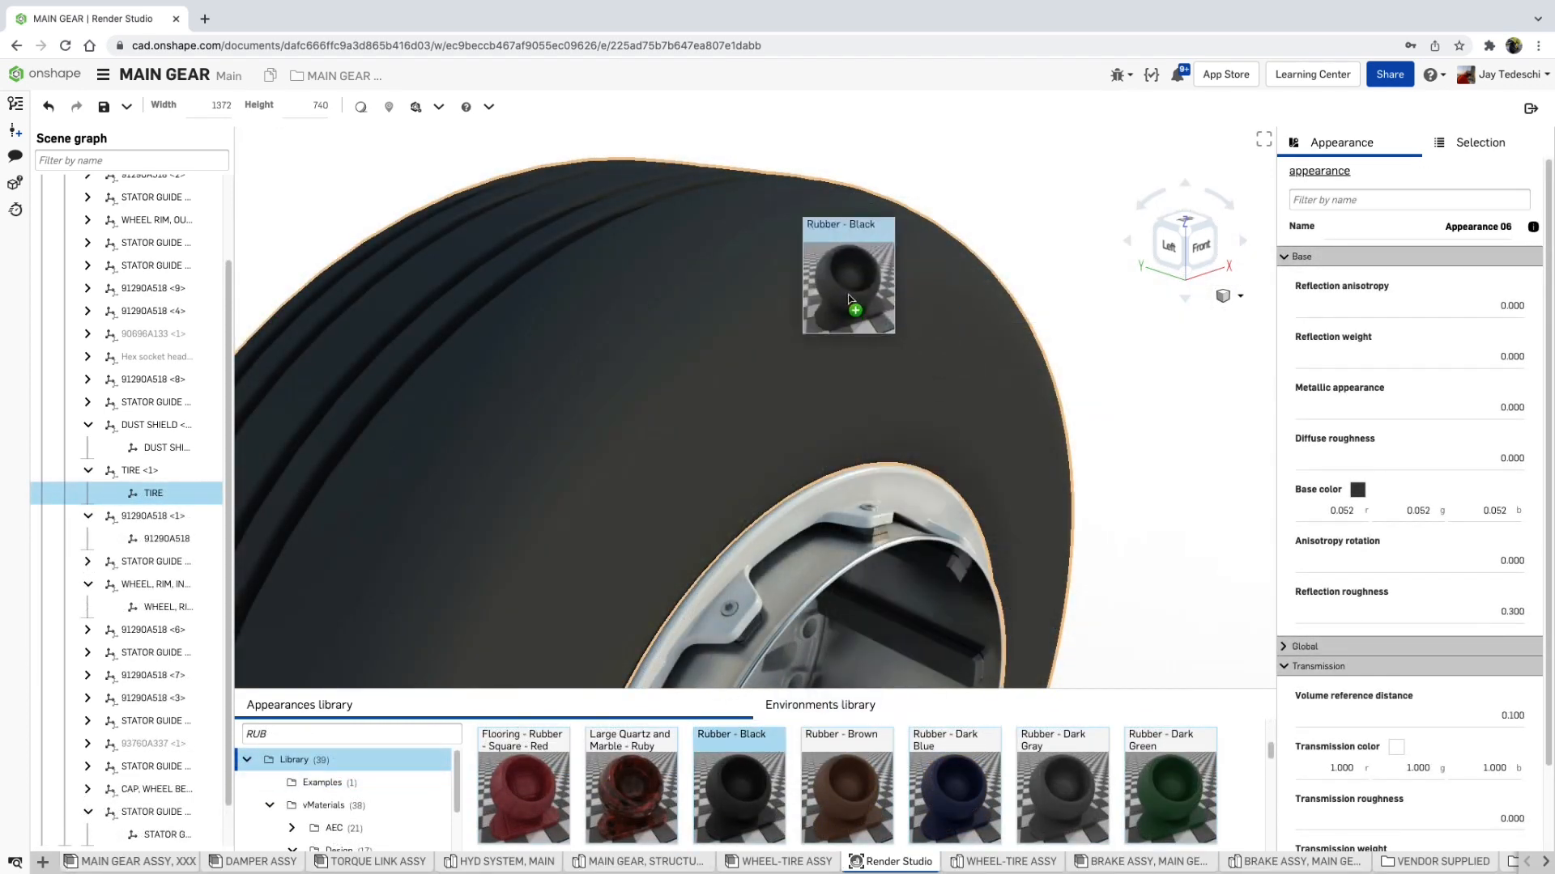
Assign the Rubber - Black appearance to the whole tire part
left_click(850, 300)
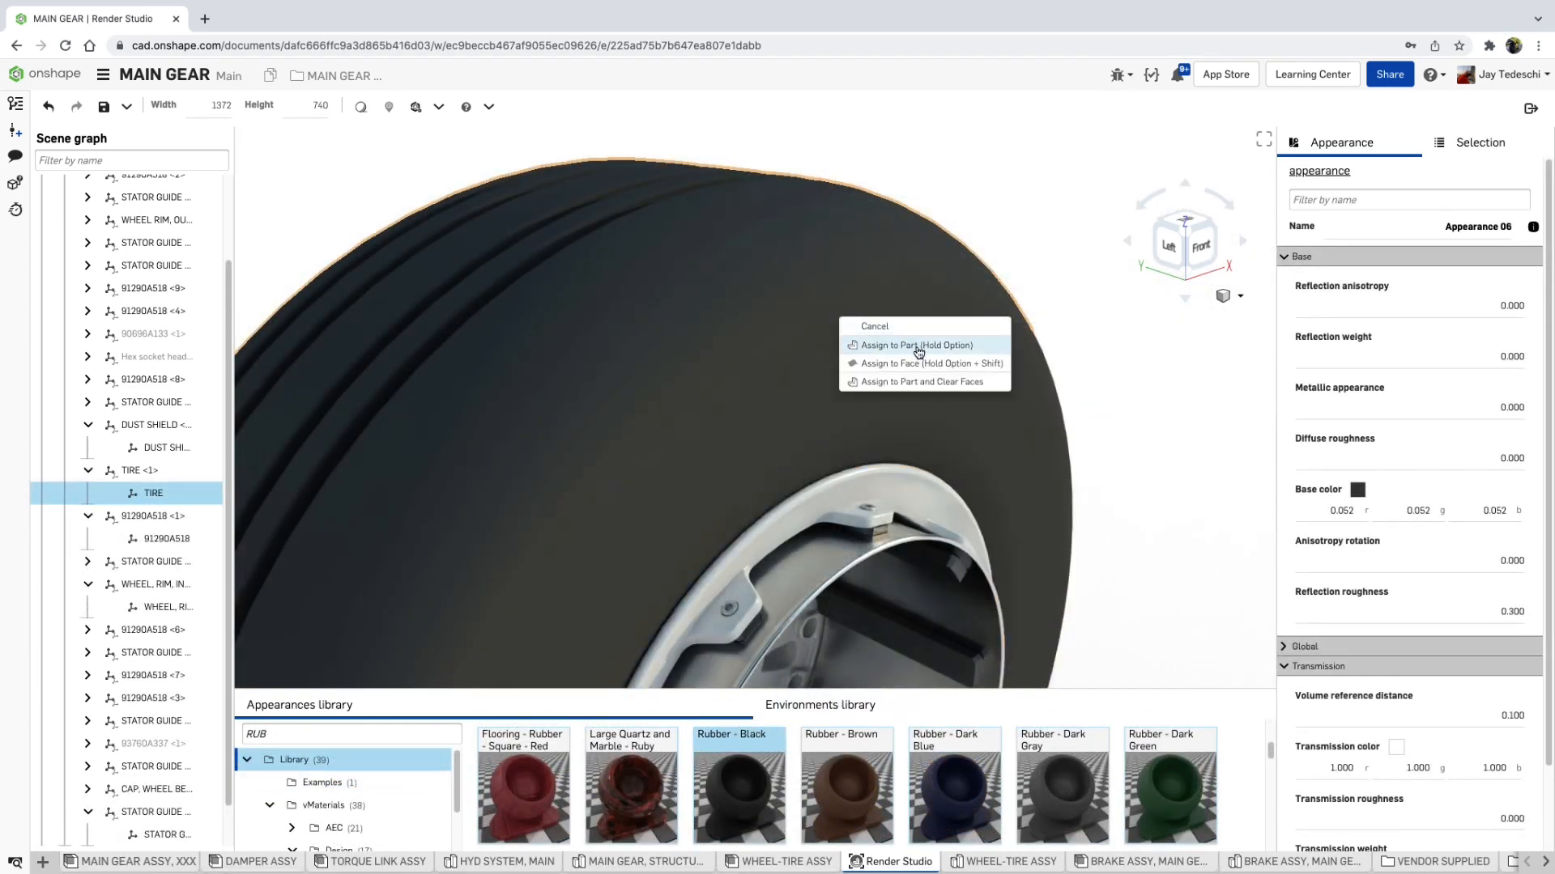
left_click(916, 345)
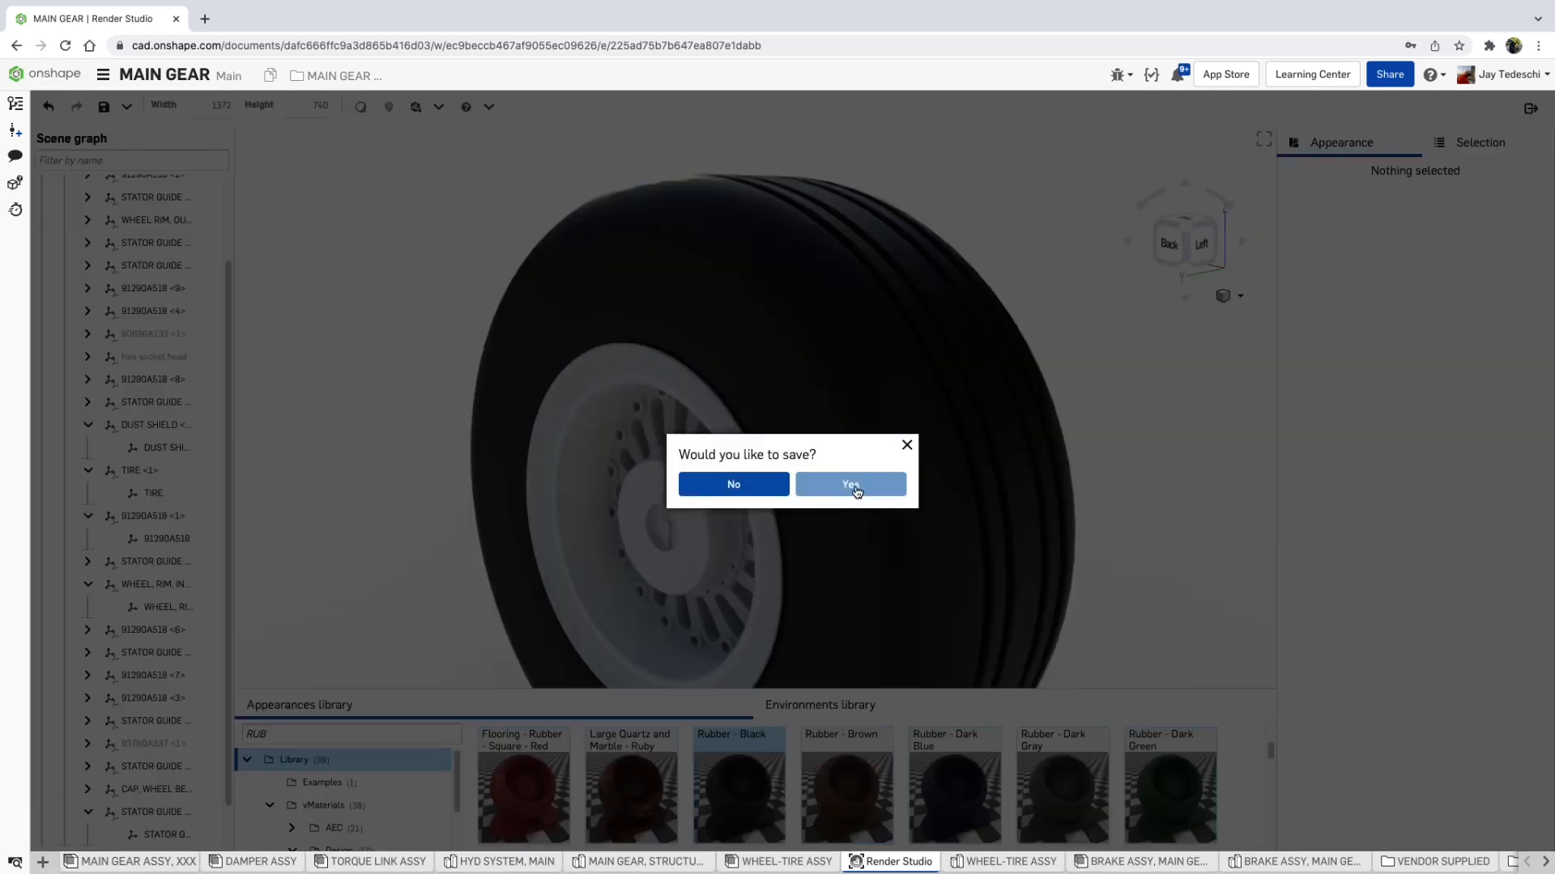
Save the scene as RENDER_01 and switch to the WHEEL-TIRE ASSY assembly
left_click(849, 484)
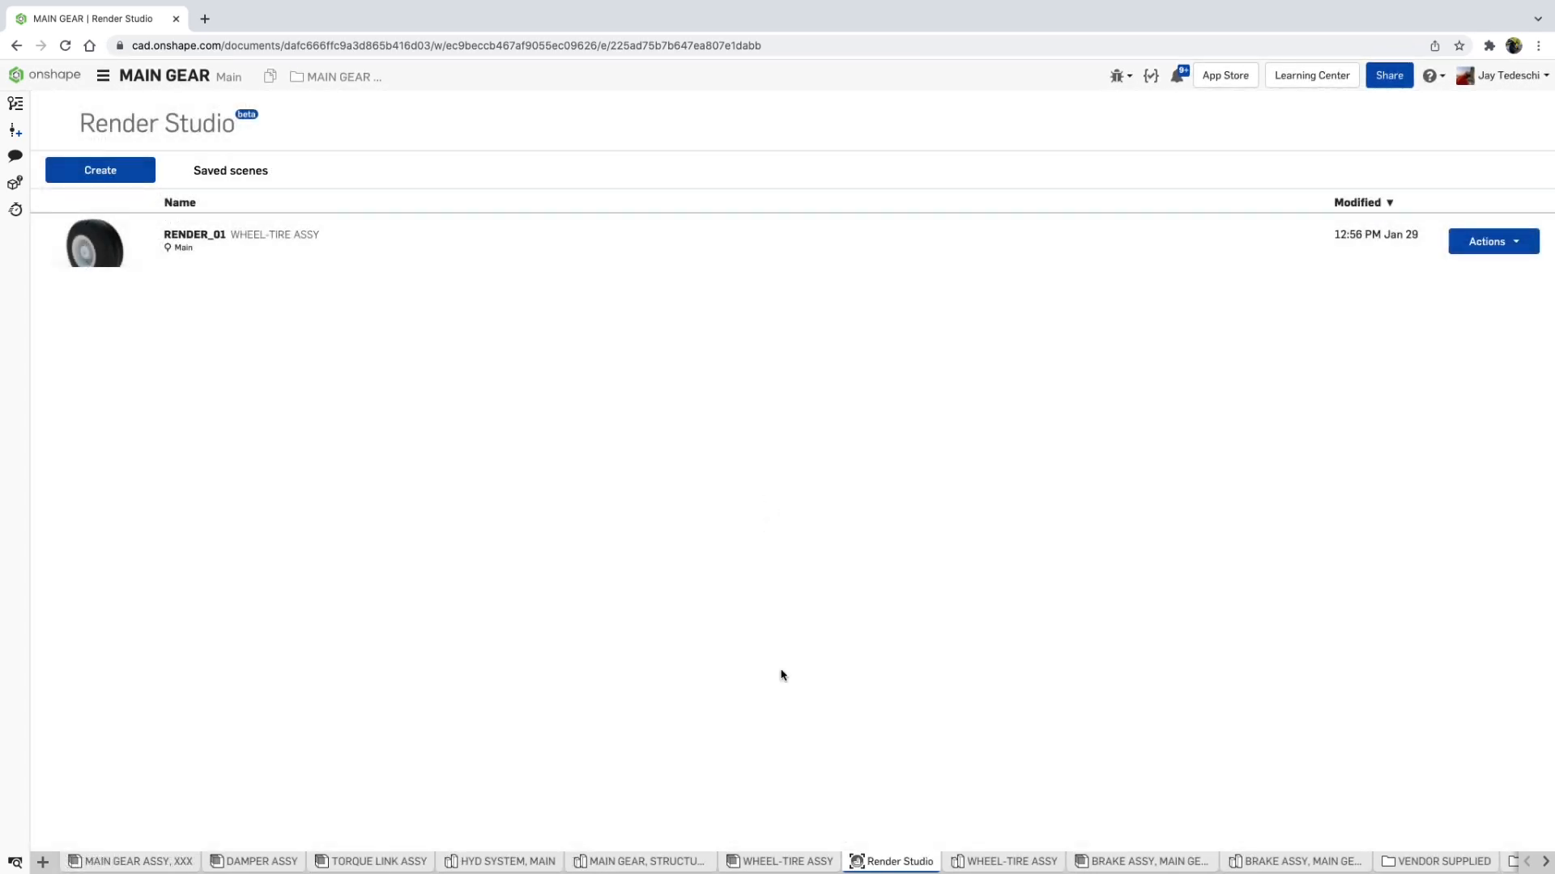
left_click(787, 859)
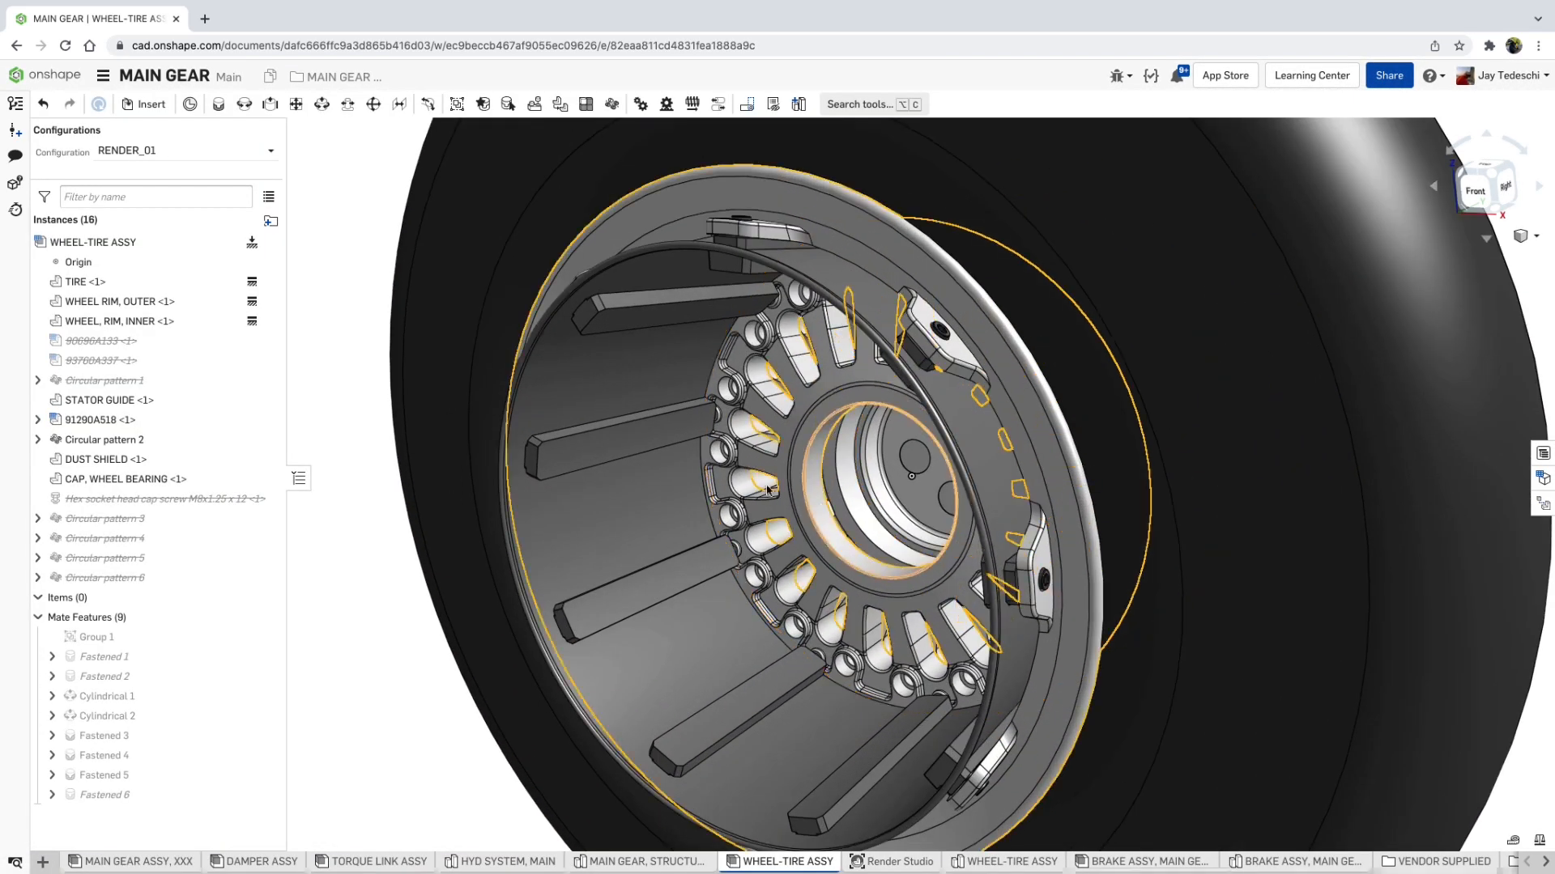
Set the assembly to the SANS_THREADS configuration and return to Render Studio
left_click(183, 150)
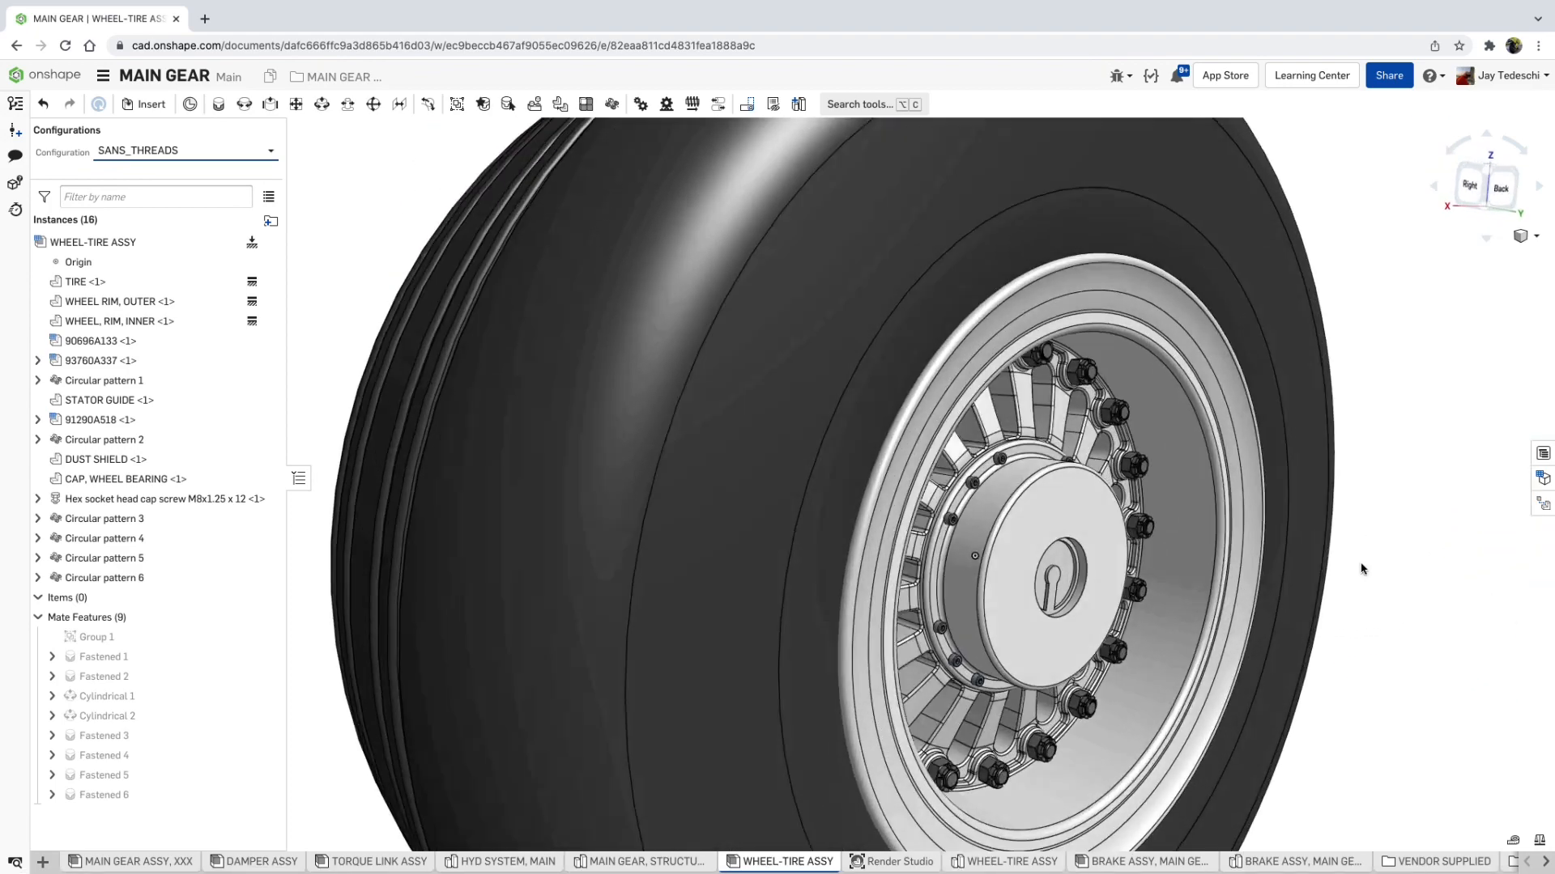
left_click(1500, 188)
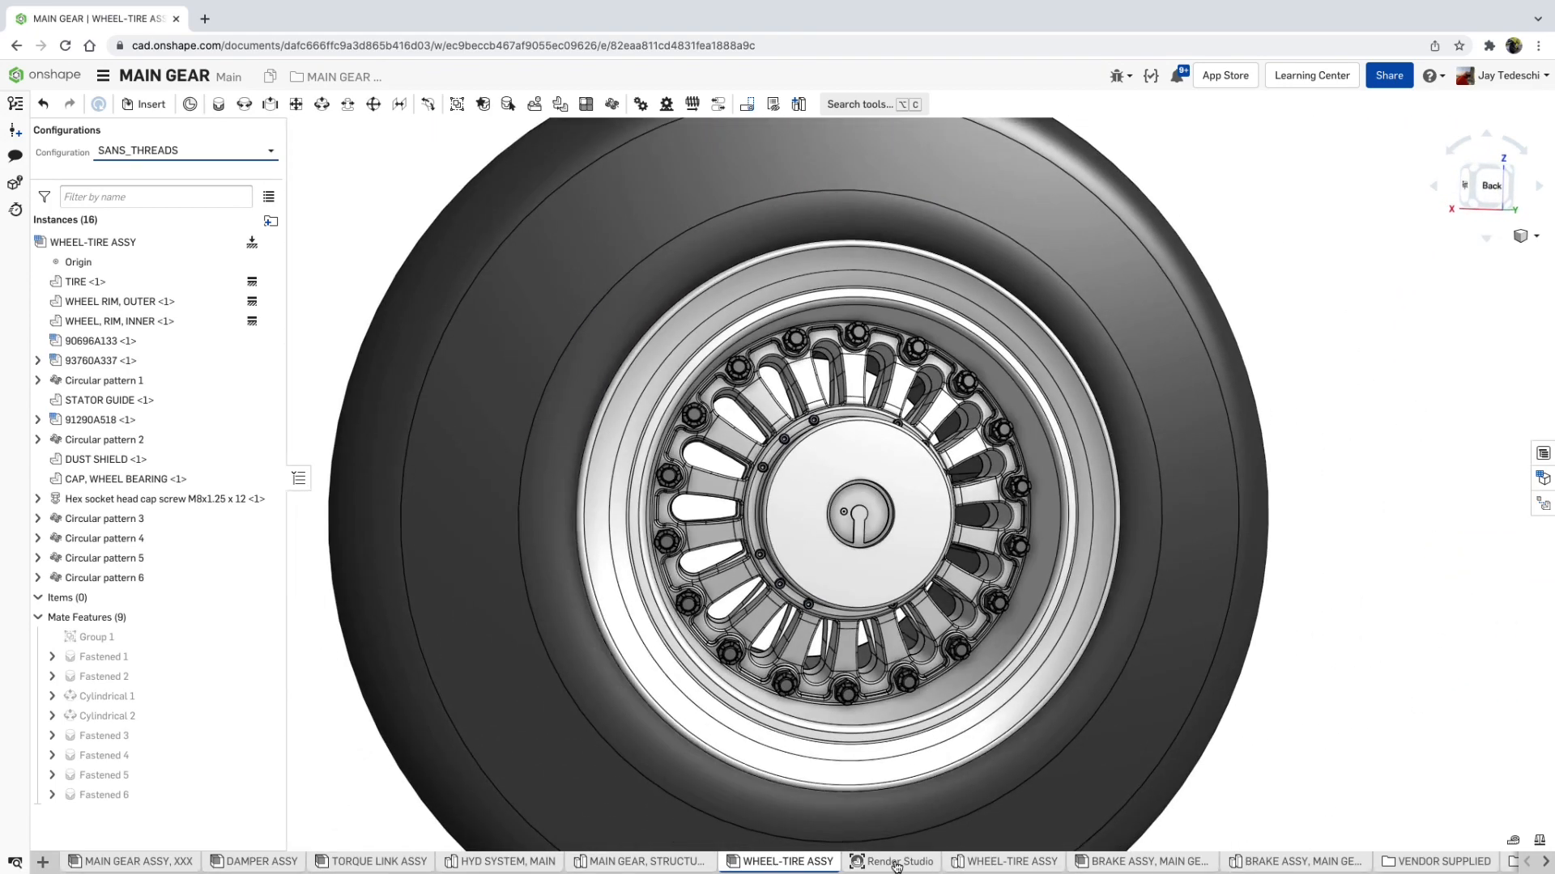
left_click(897, 860)
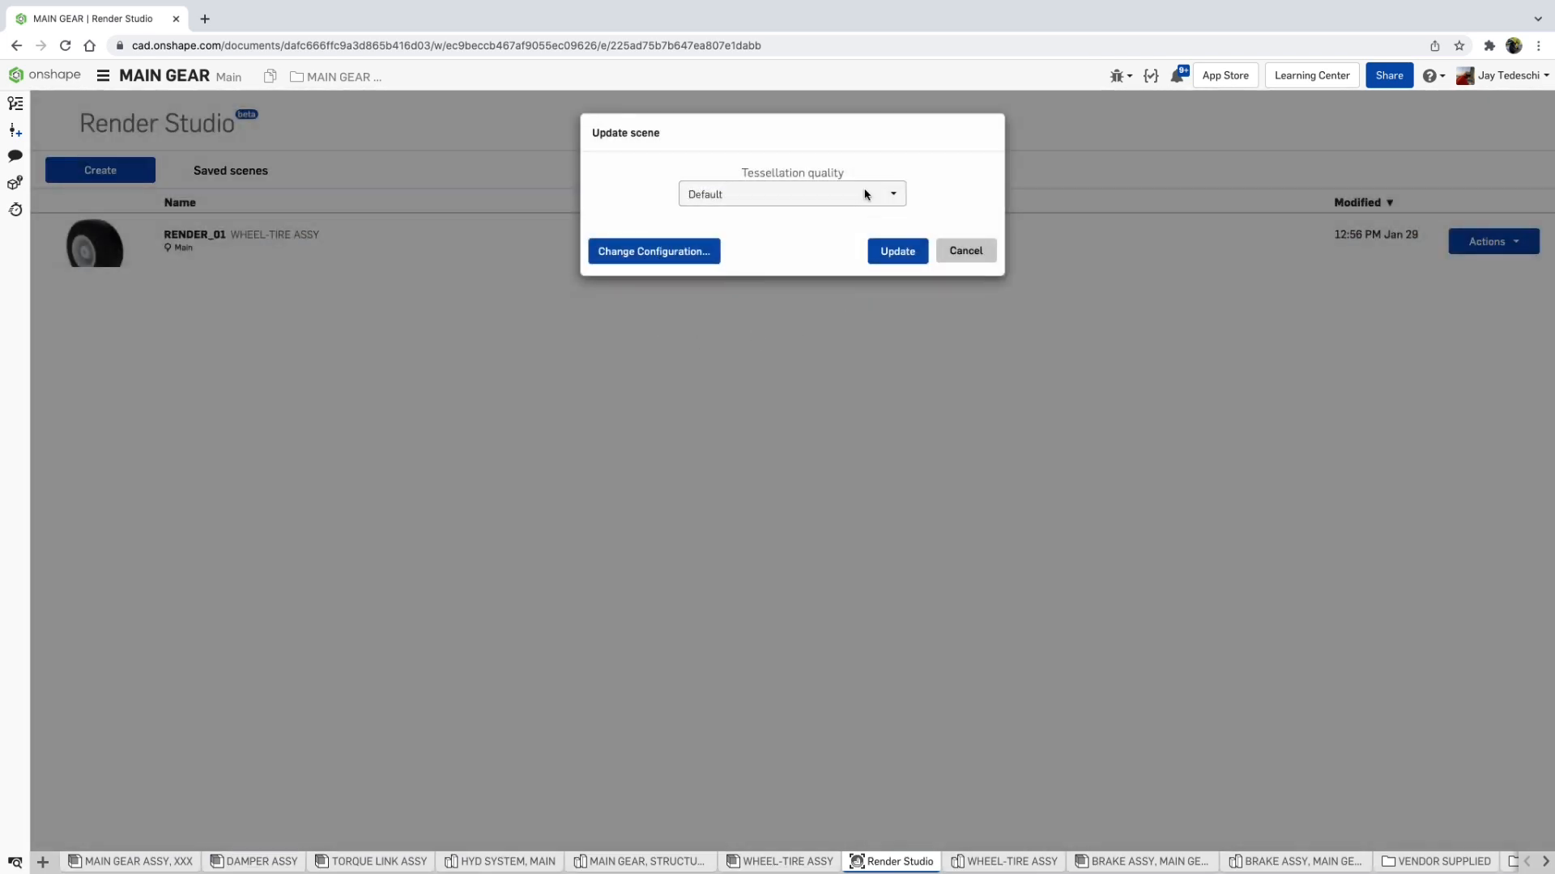
Update the RENDER_01 scene so it shows the threadless wheel configuration
left_click(895, 249)
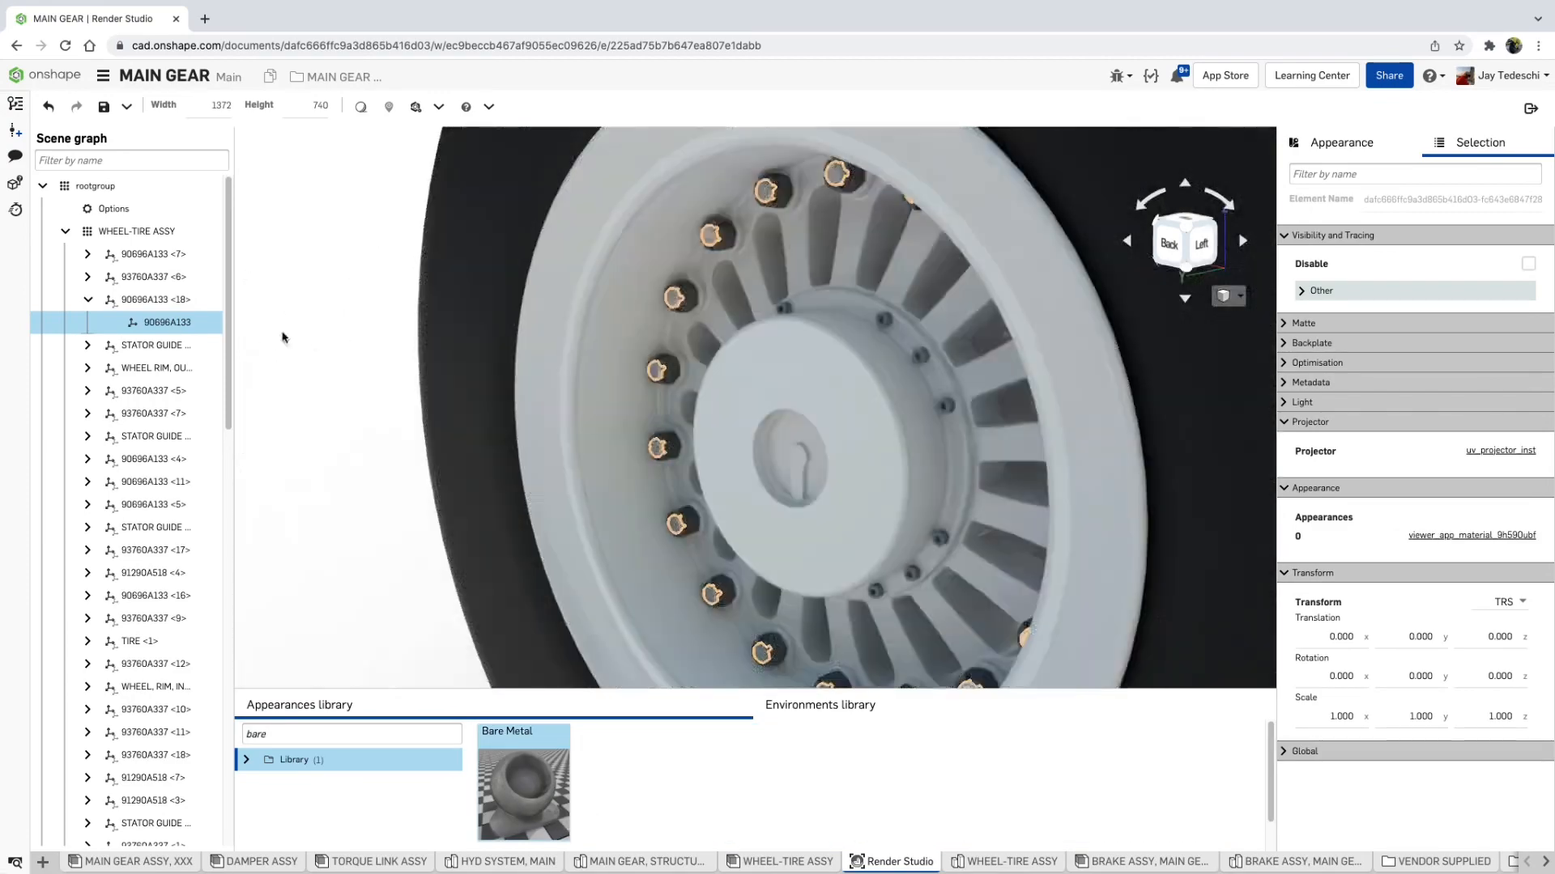
Assign Bare Metal to all 93760A337 nut instances in the scene
type("g")
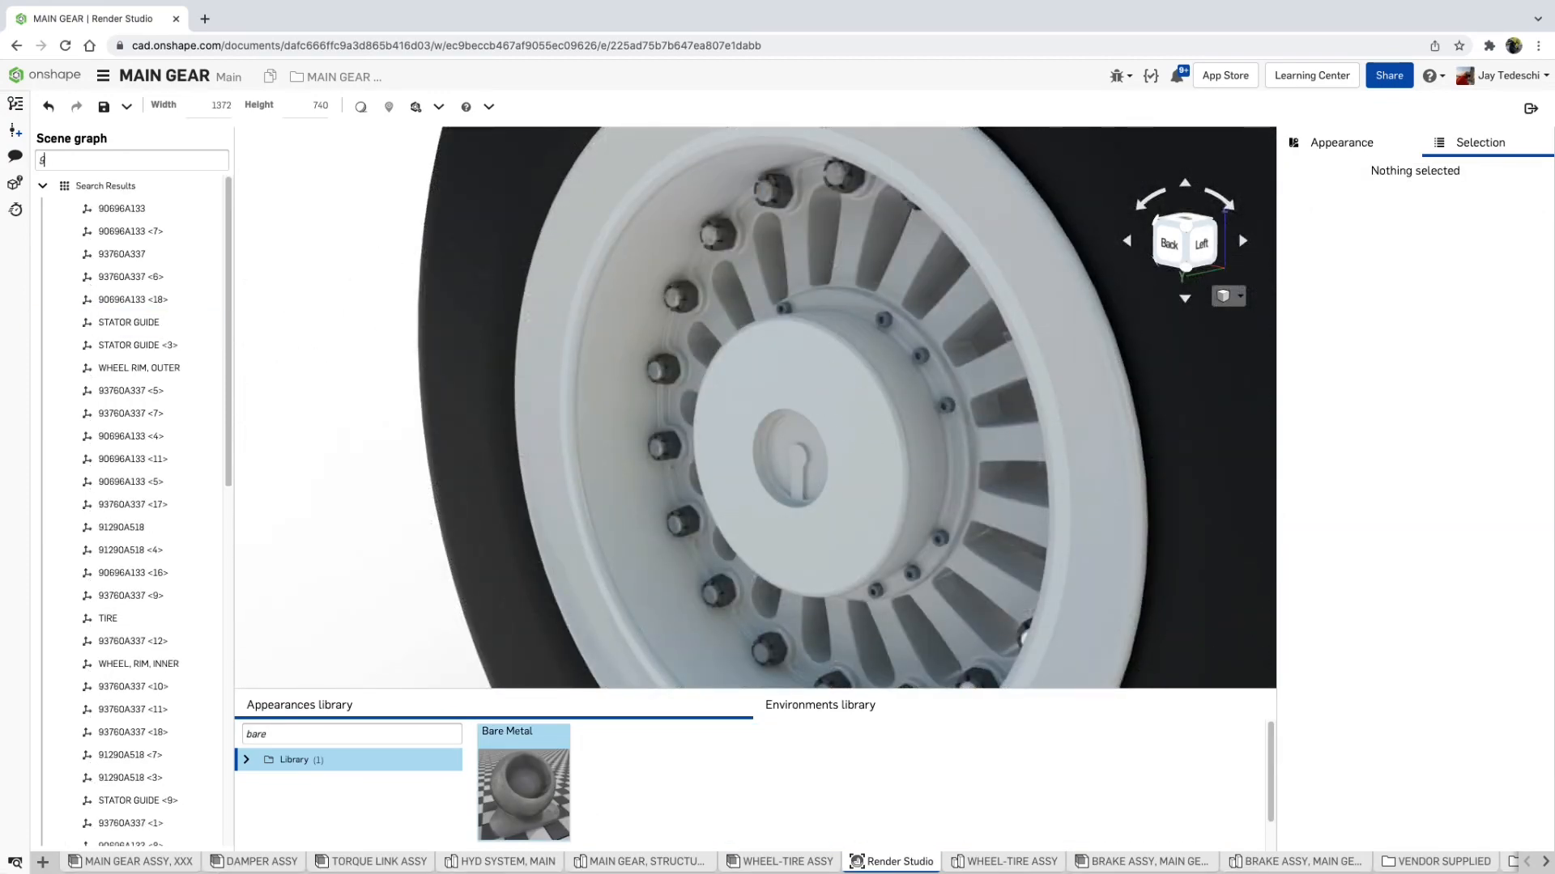
left_click(122, 209)
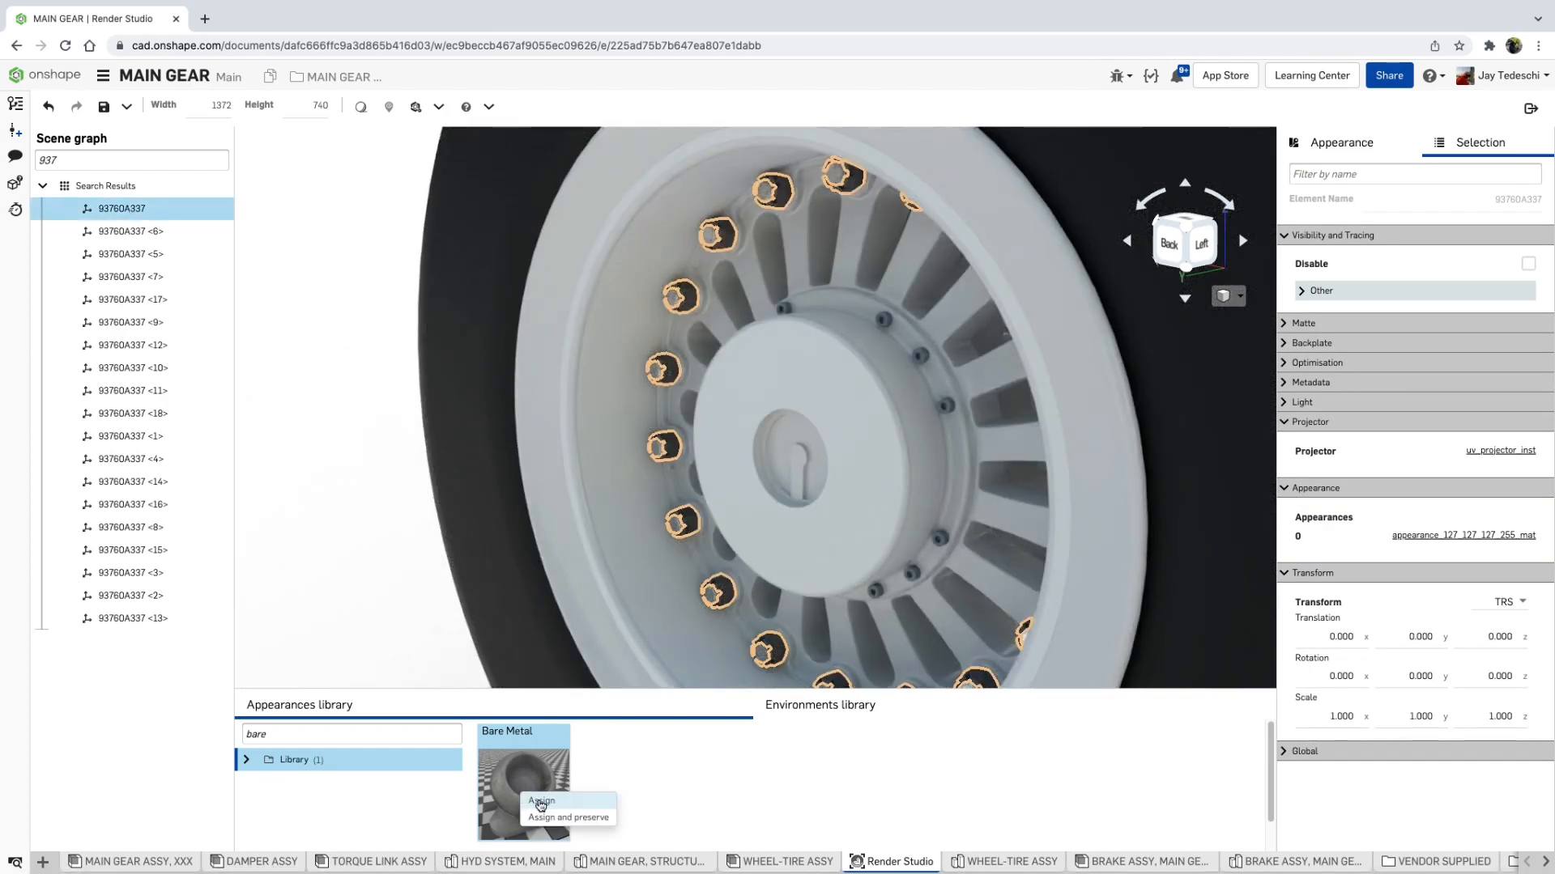
left_click(567, 816)
type("hex")
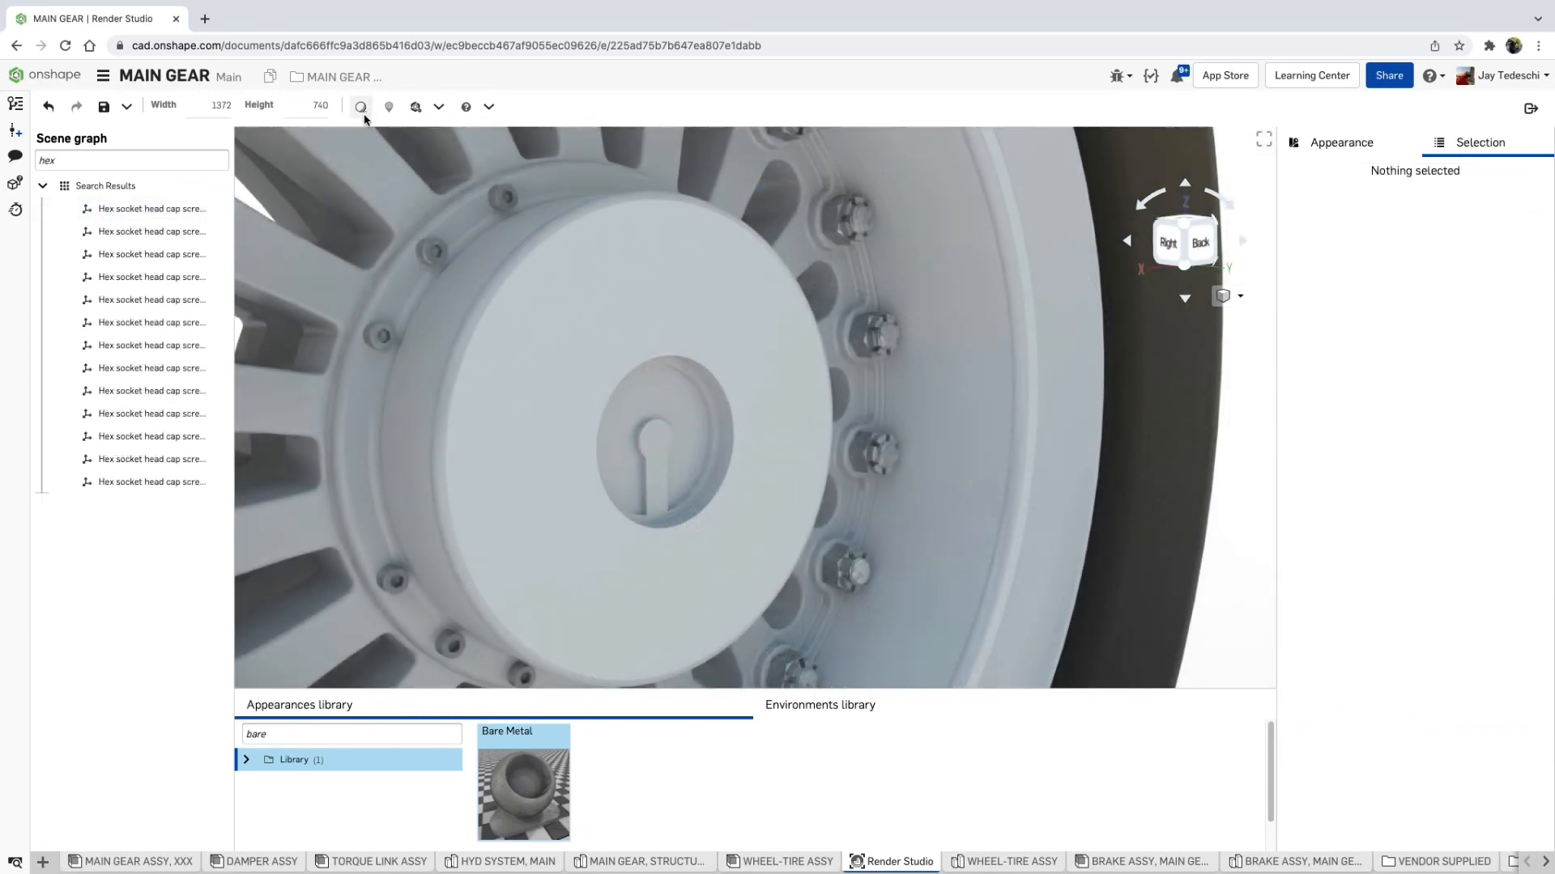
Start a 1920×1080 production PNG render of the scene
left_click(387, 107)
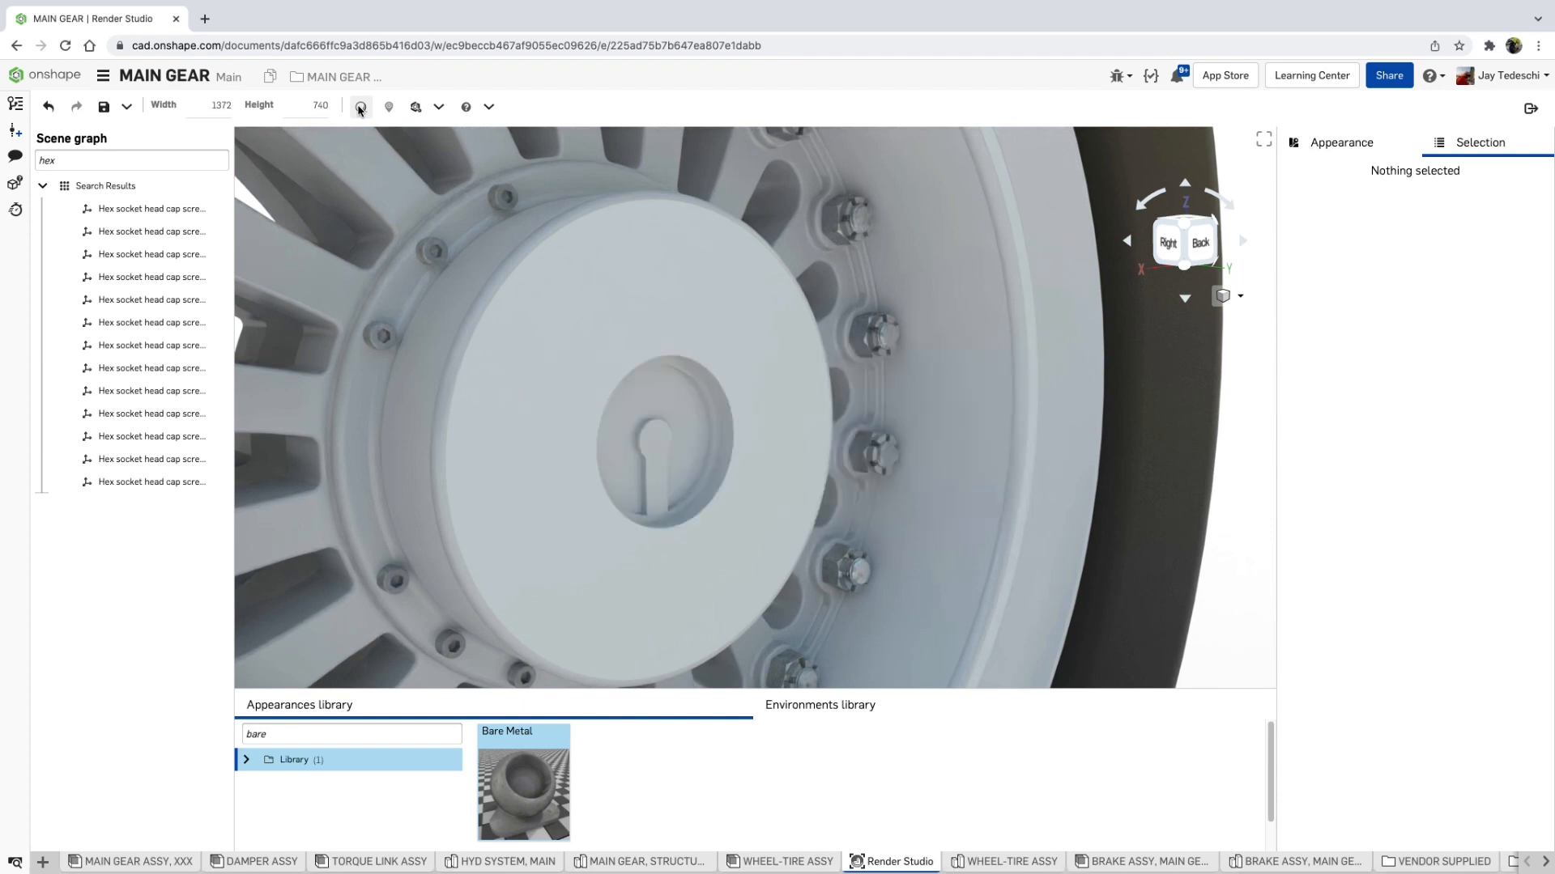
mouse_move(360, 107)
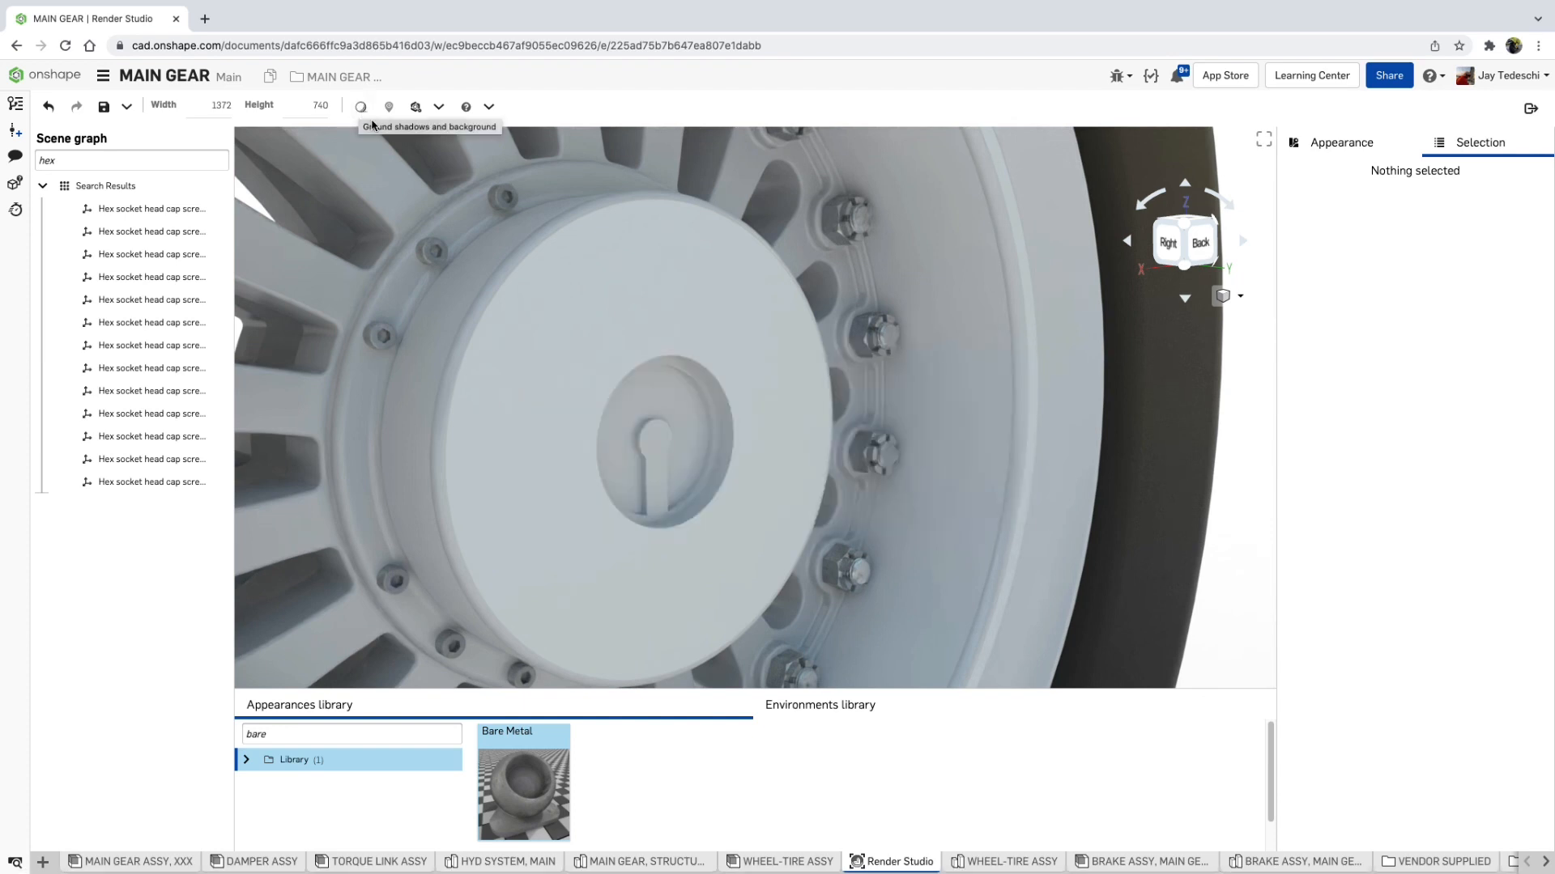
left_click(415, 107)
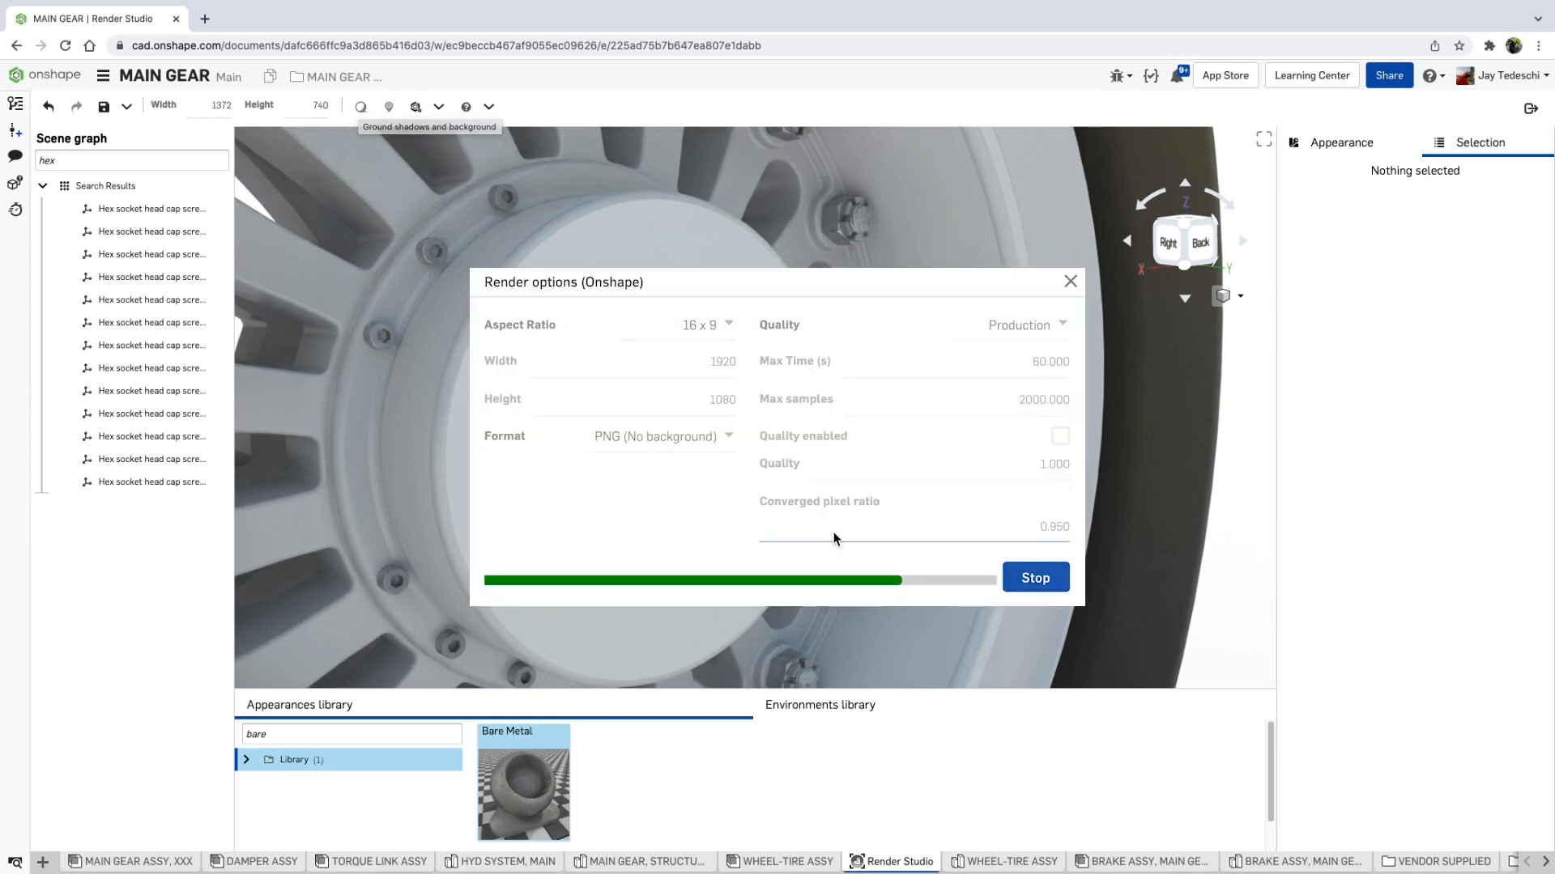